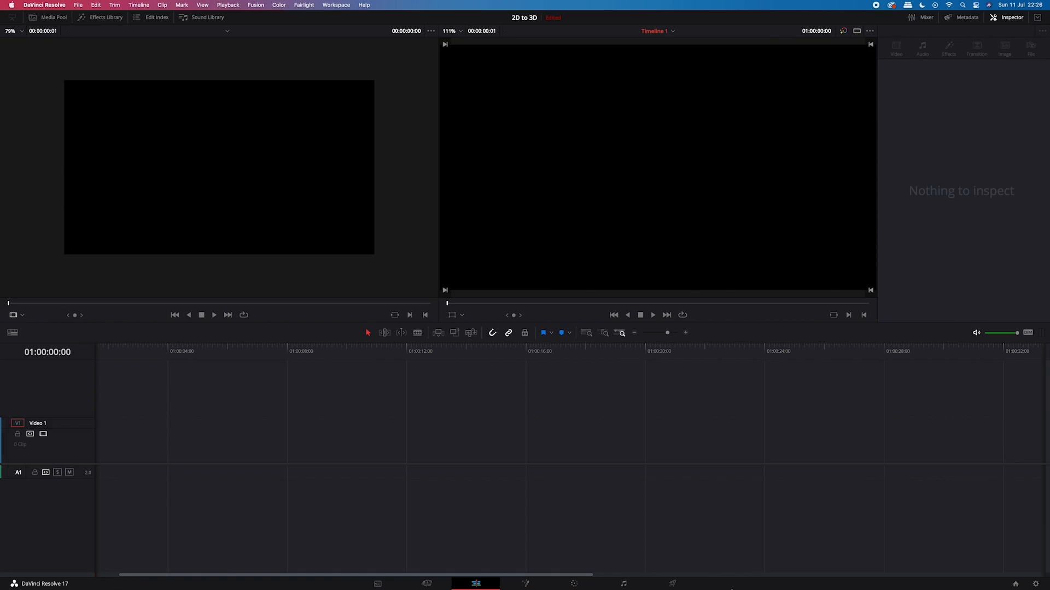
mouse_move(385, 525)
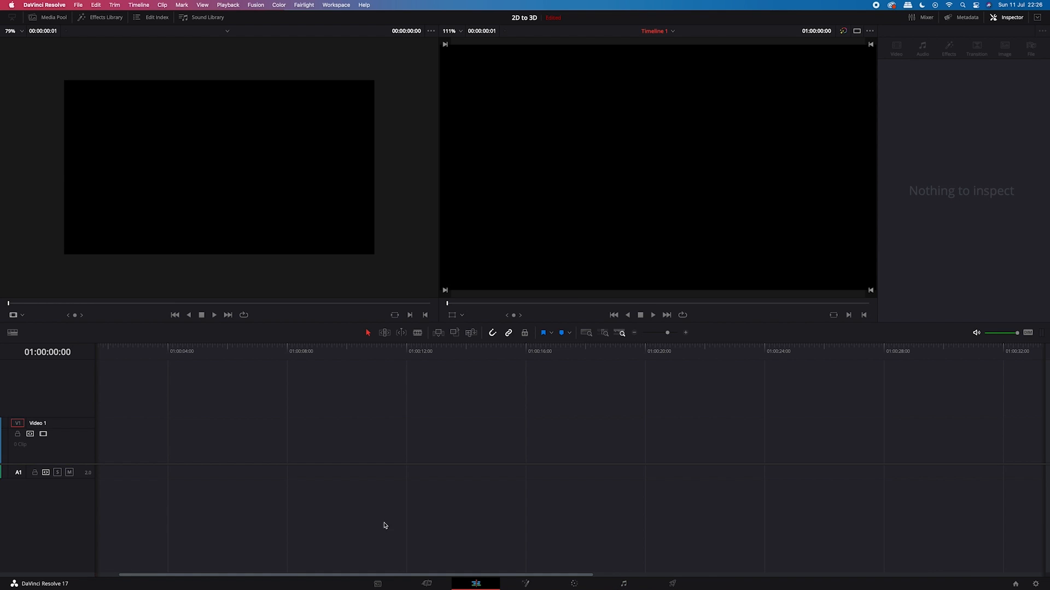
mouse_move(159, 447)
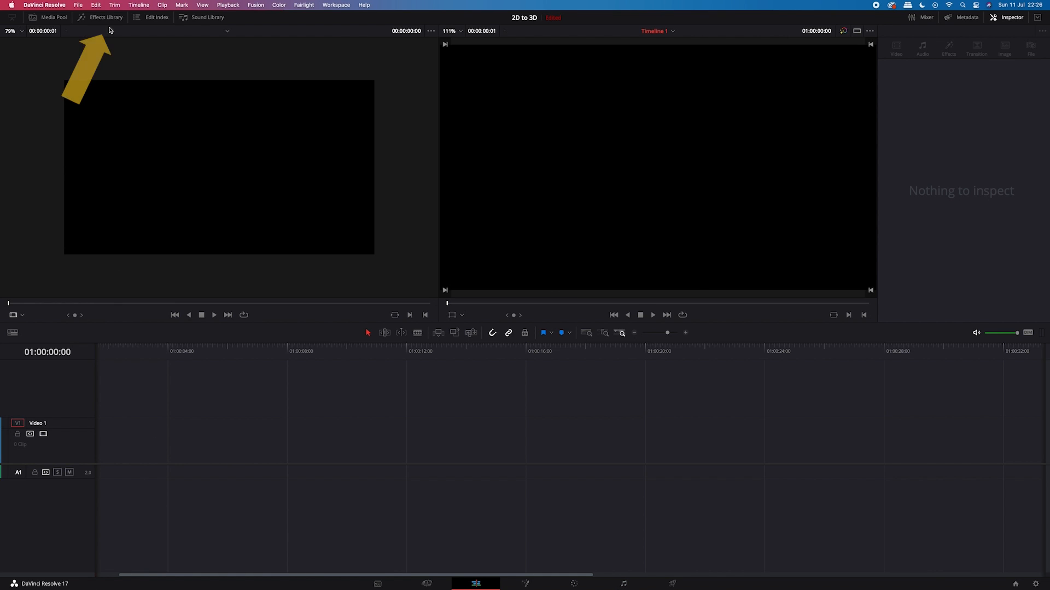
Search the Effects Library for 'fus' and place a Fusion Composition at the start of Video 1
click(107, 18)
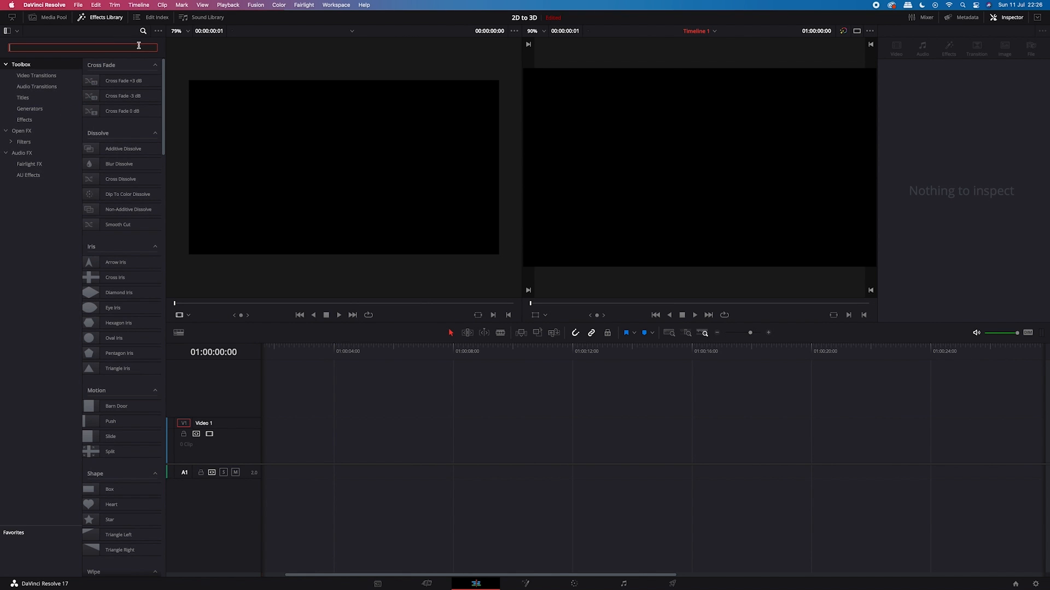
text(fus)
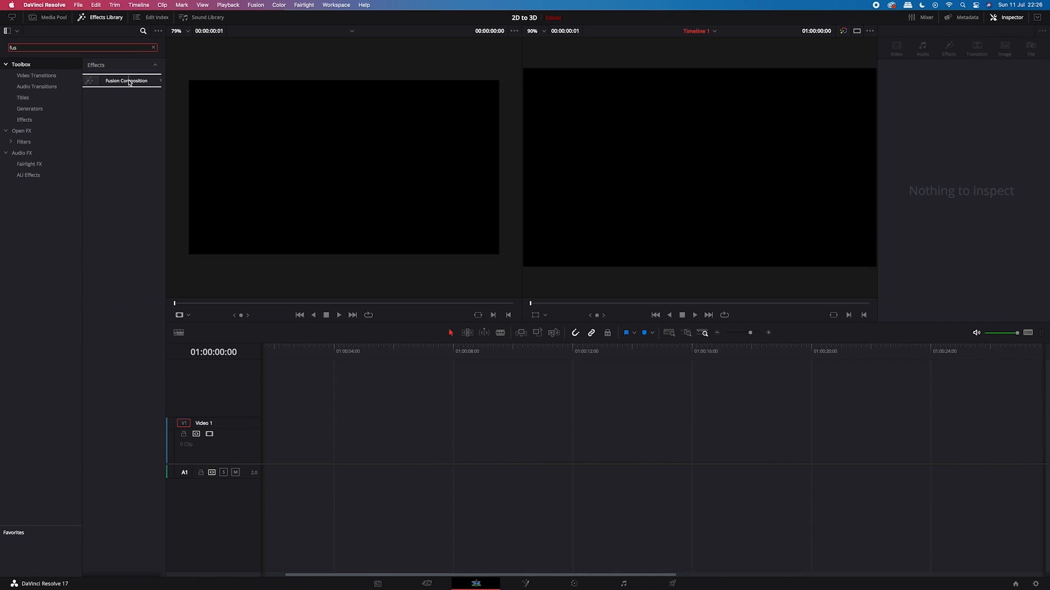
drag(125, 80, 334, 438)
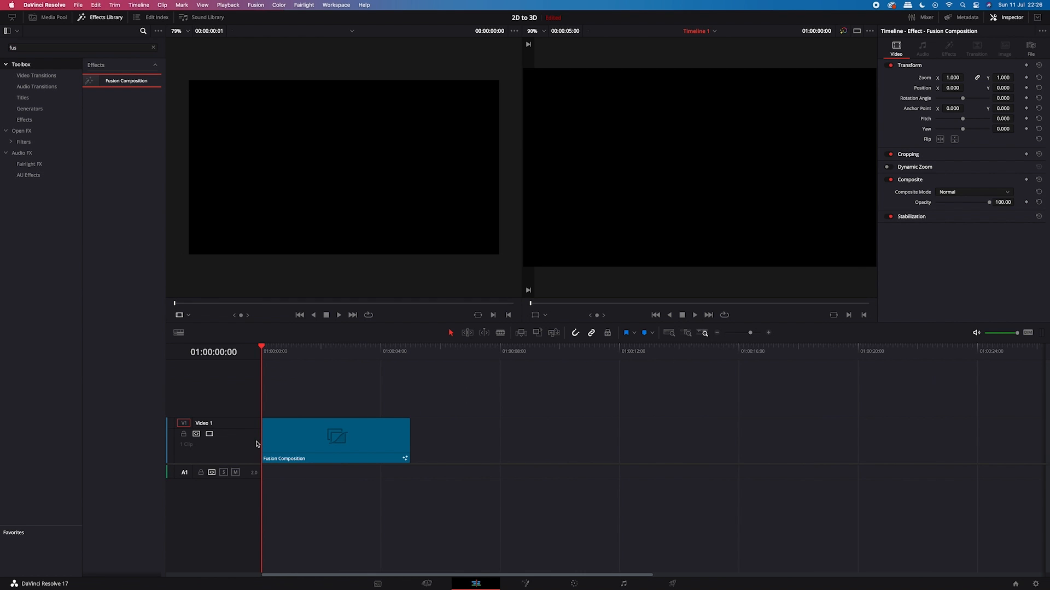
click(308, 358)
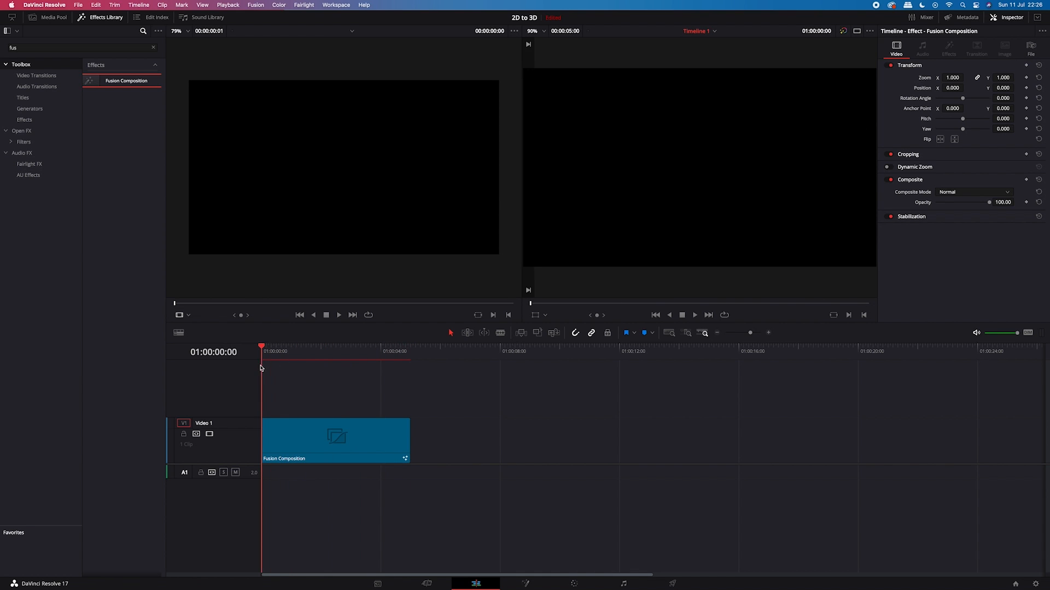
mouse_move(254, 379)
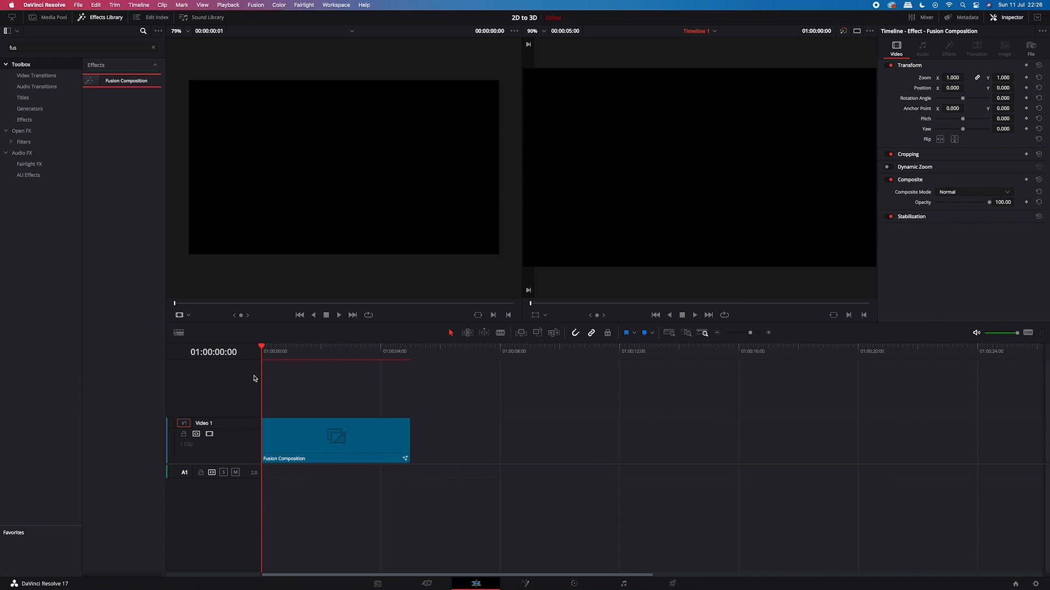
mouse_move(374, 403)
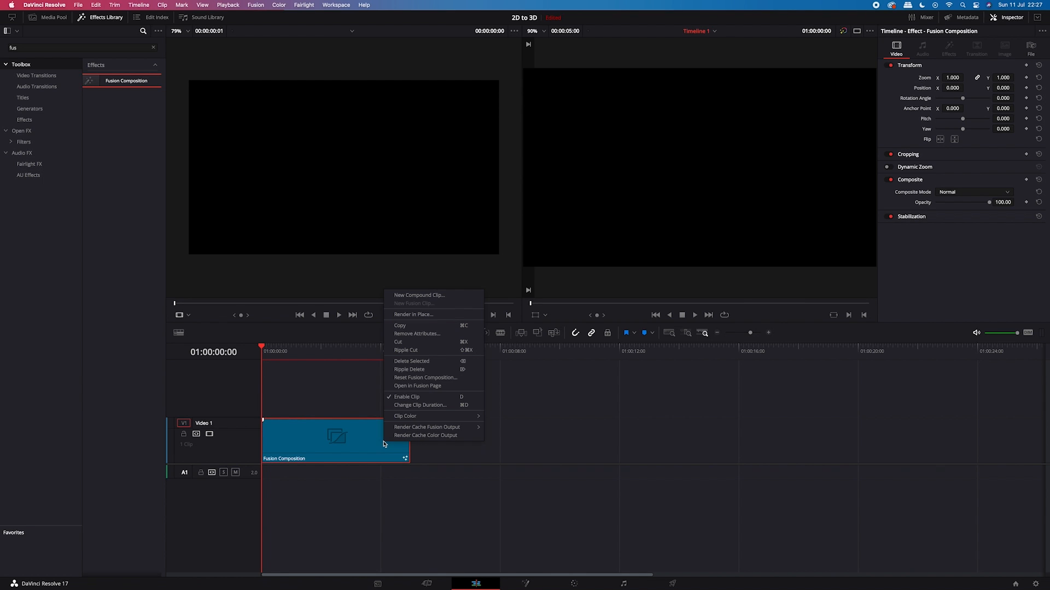
mouse_move(421, 386)
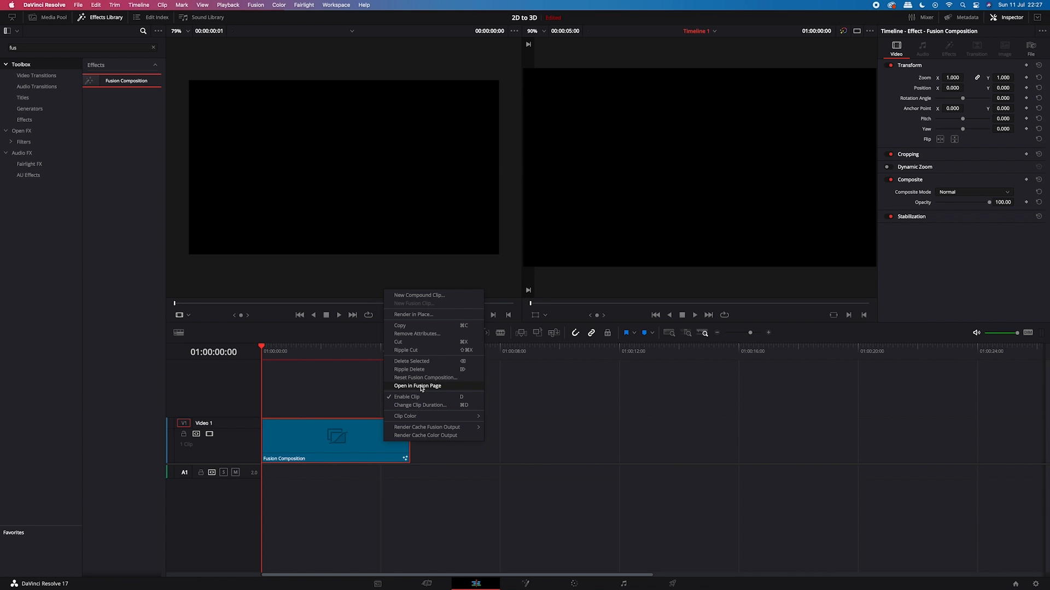
Open the Fusion Composition on the Fusion page and move MediaOut1 further right
click(417, 385)
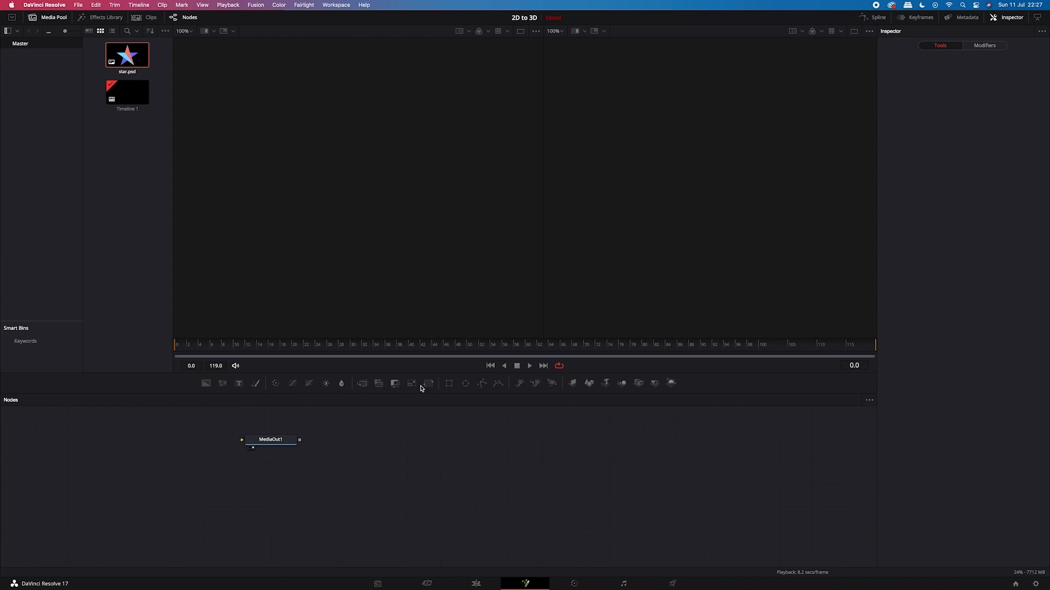
click(271, 440)
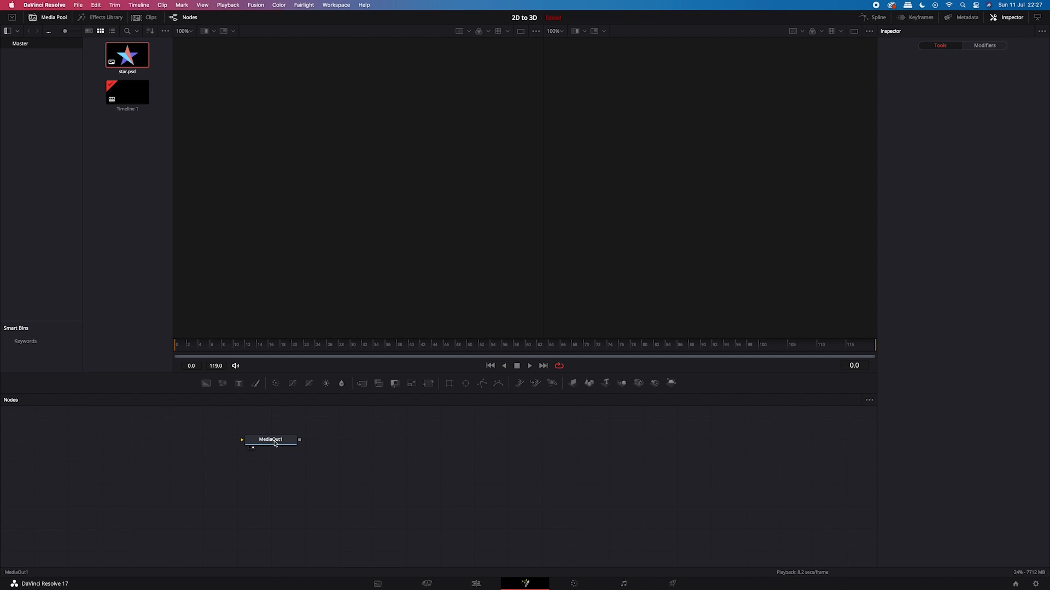
drag(271, 439, 696, 472)
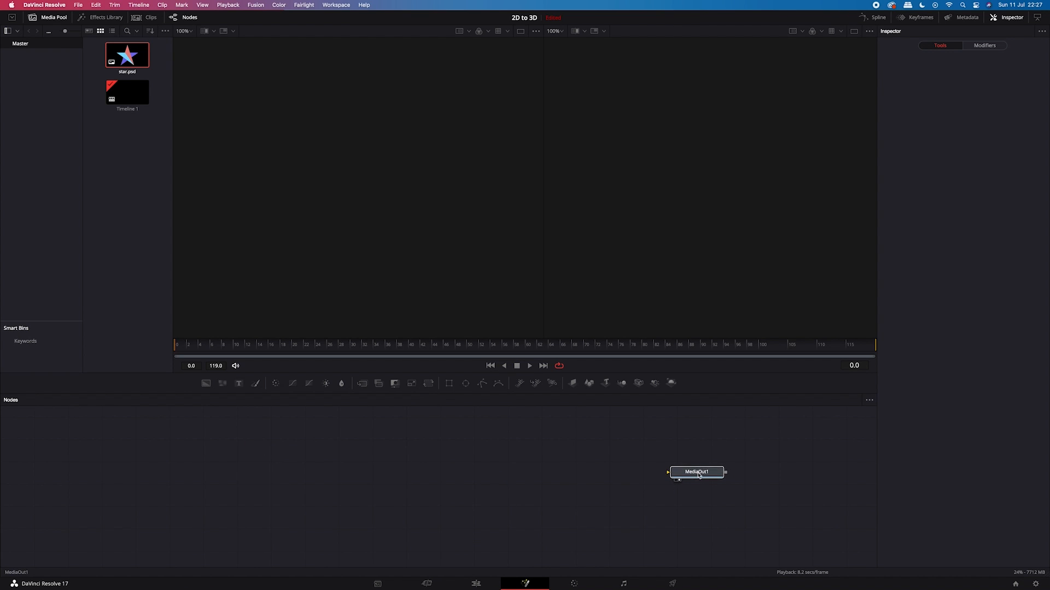
click(697, 472)
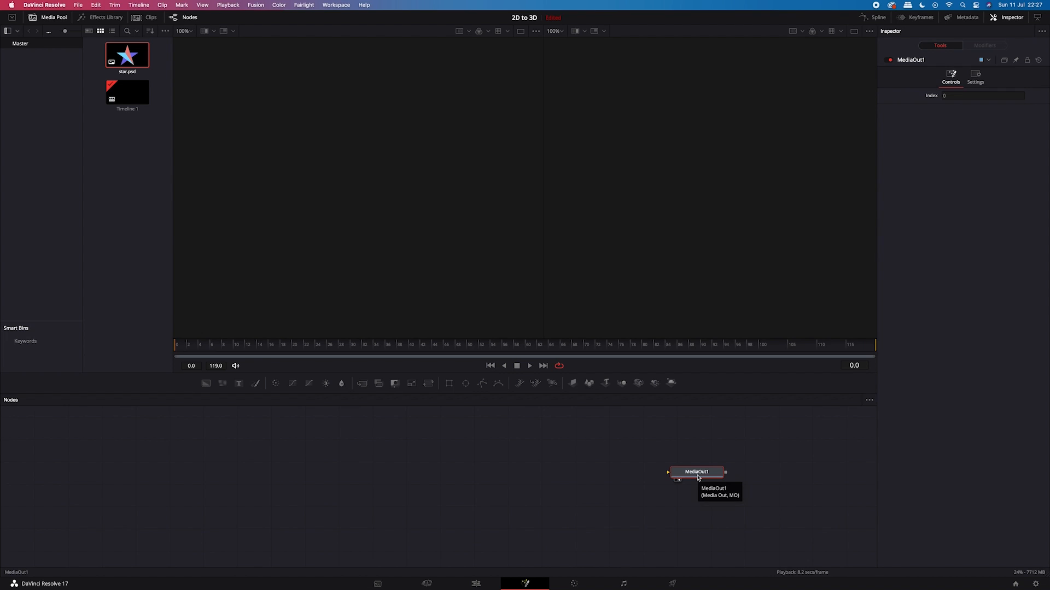
mouse_move(423, 474)
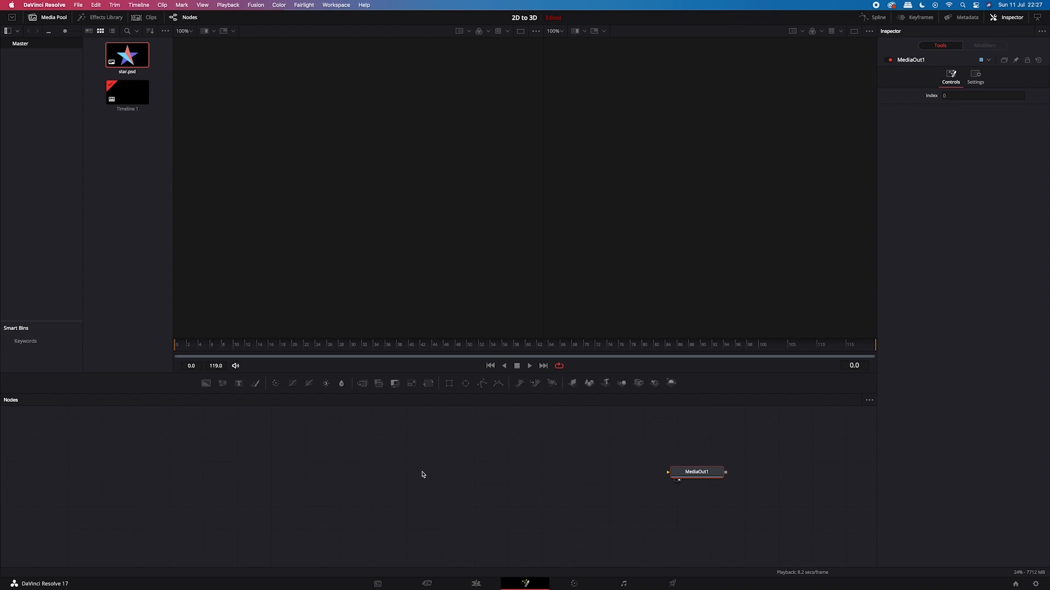
mouse_move(282, 470)
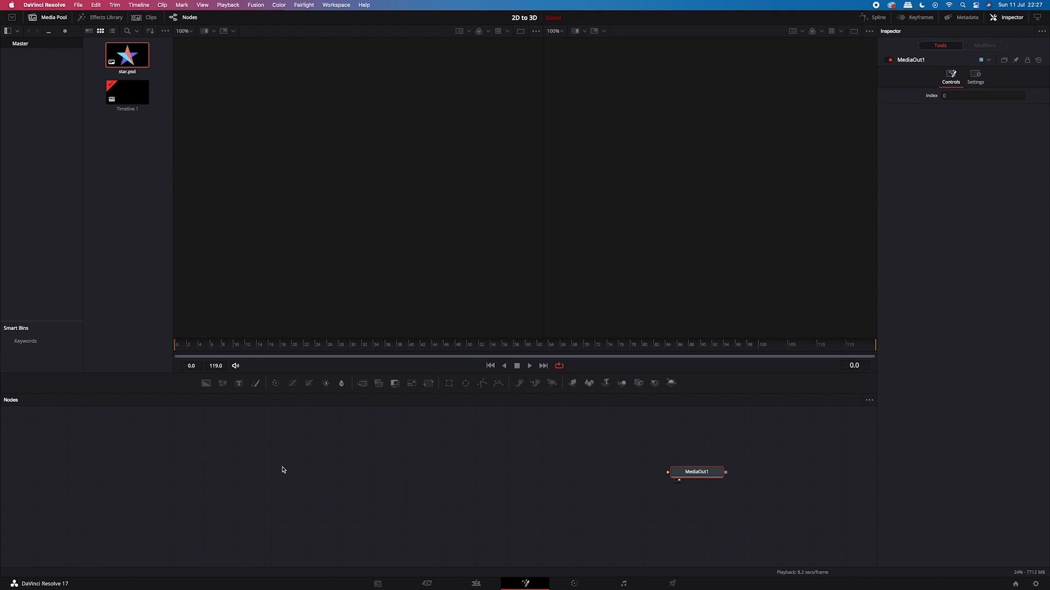
mouse_move(273, 462)
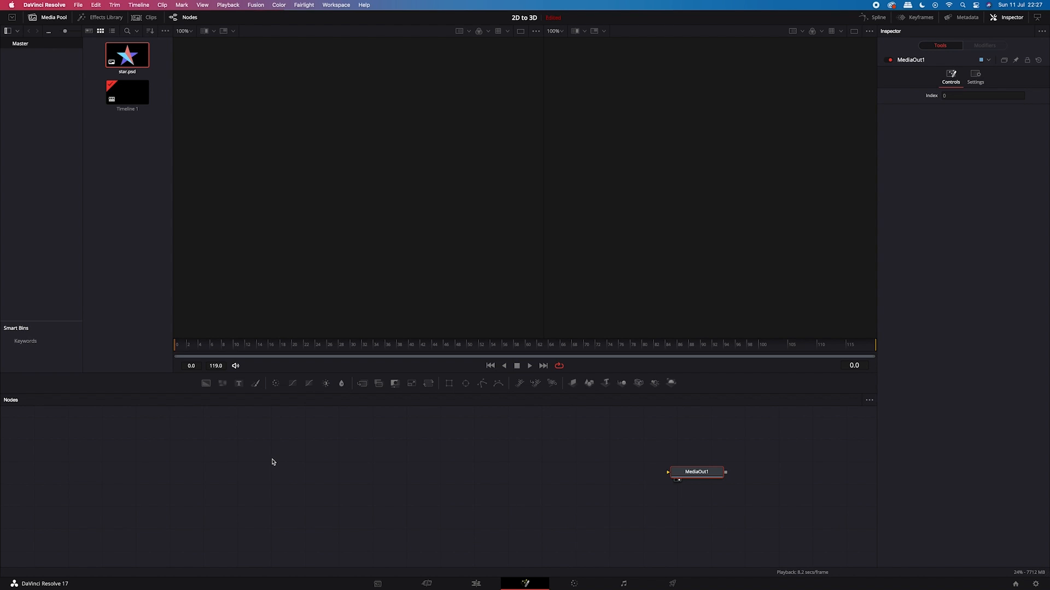
mouse_move(156, 264)
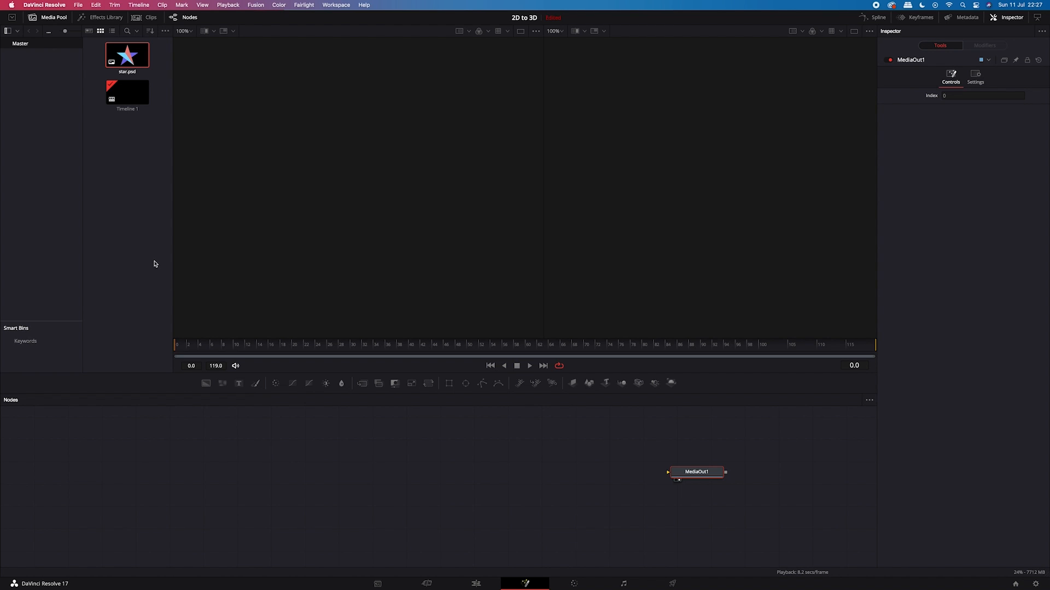
mouse_move(50, 22)
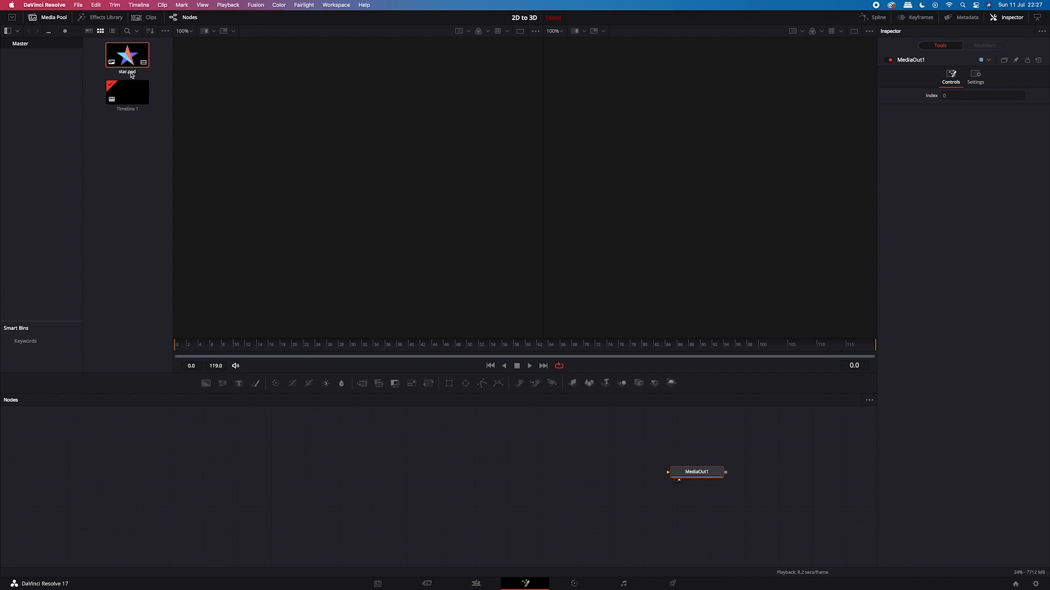
Drag star.psd from the Media Pool into the node graph as MediaIn1
drag(126, 56, 176, 461)
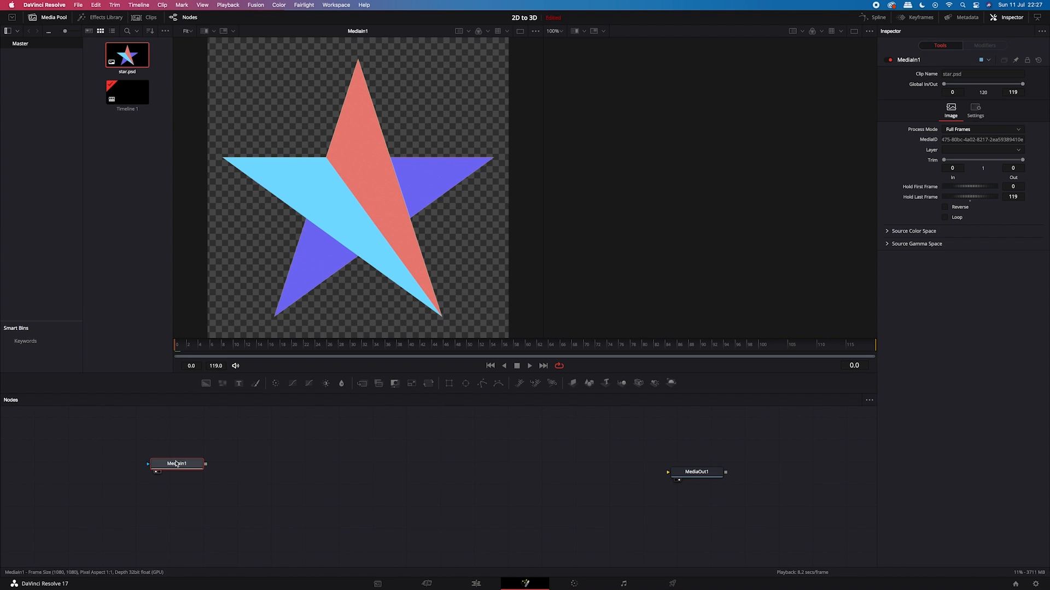
mouse_move(352, 199)
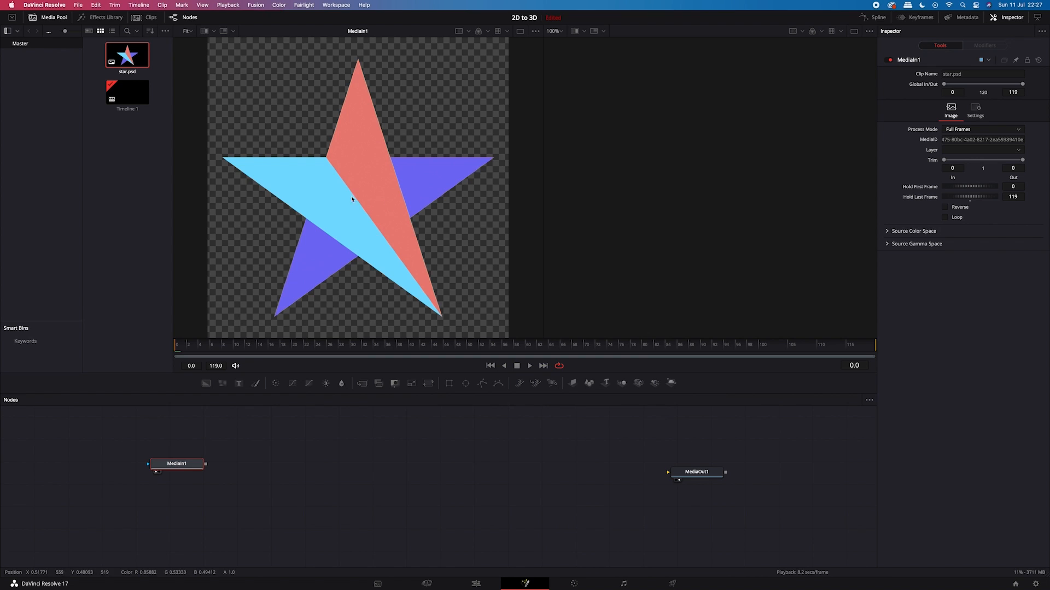
mouse_move(441, 156)
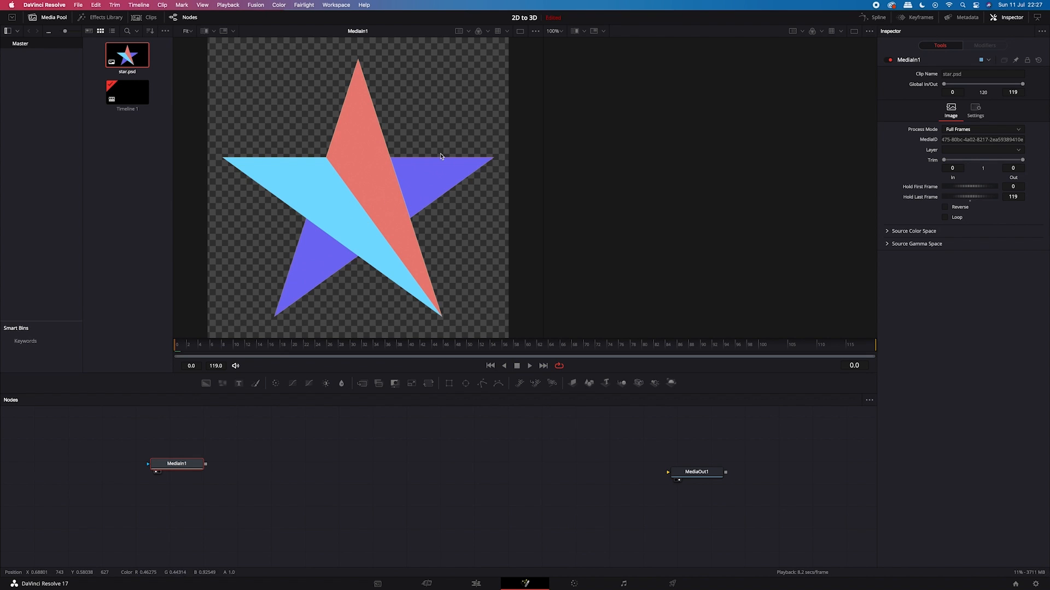
mouse_move(305, 477)
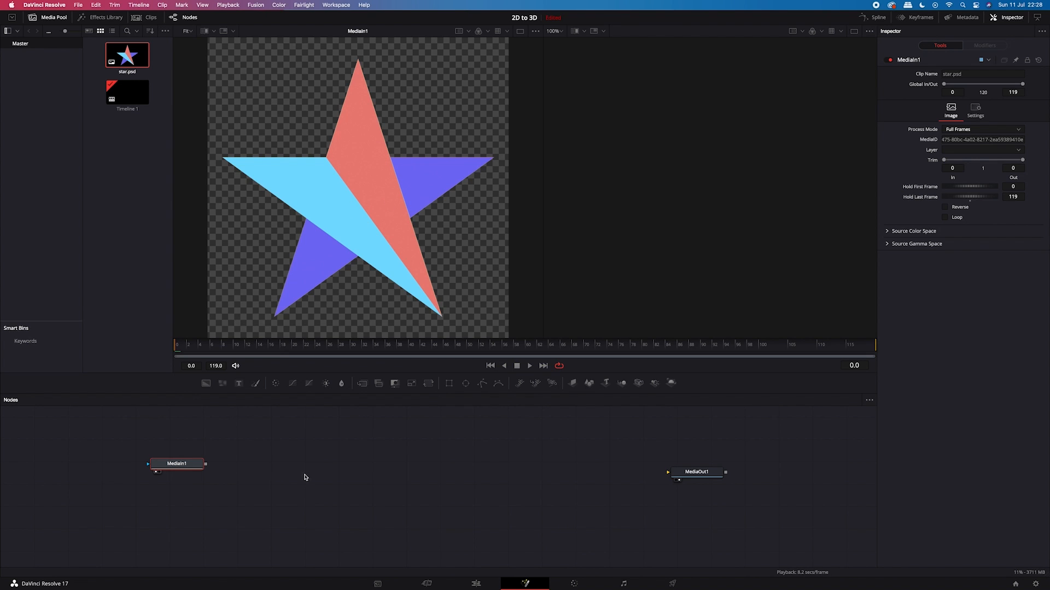
mouse_move(291, 471)
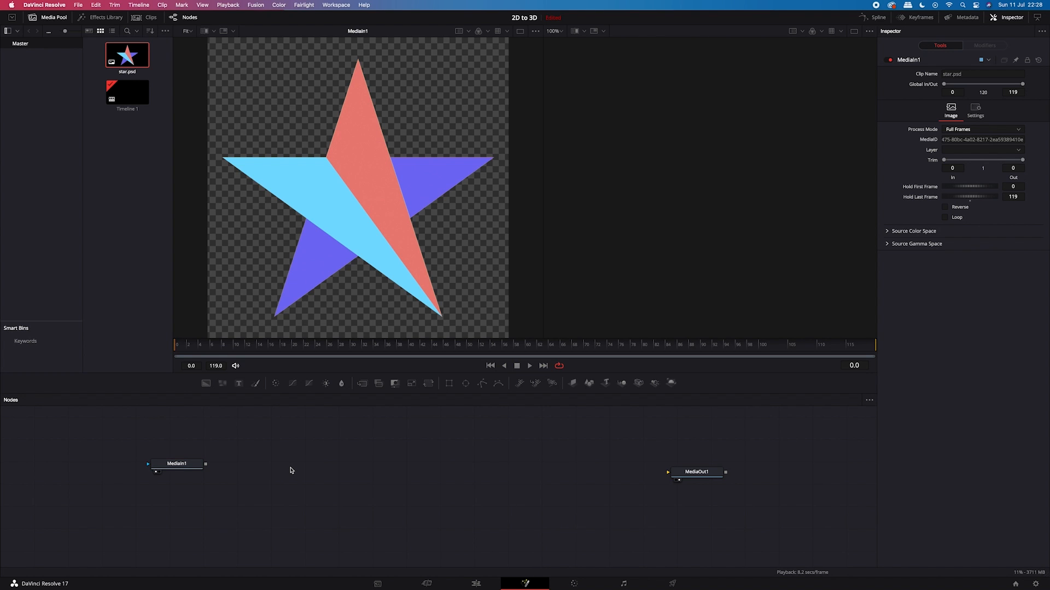
Add and chain ImagePlane3D1, Duplicate3D1 and Renderer3D1 nodes using the tool search
key(shift+space)
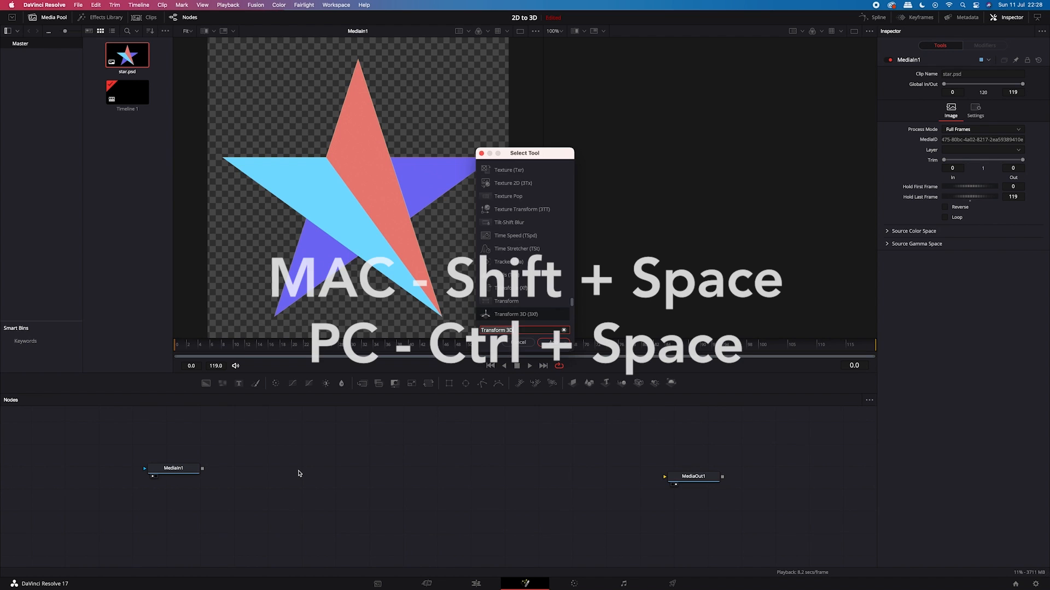
text(im)
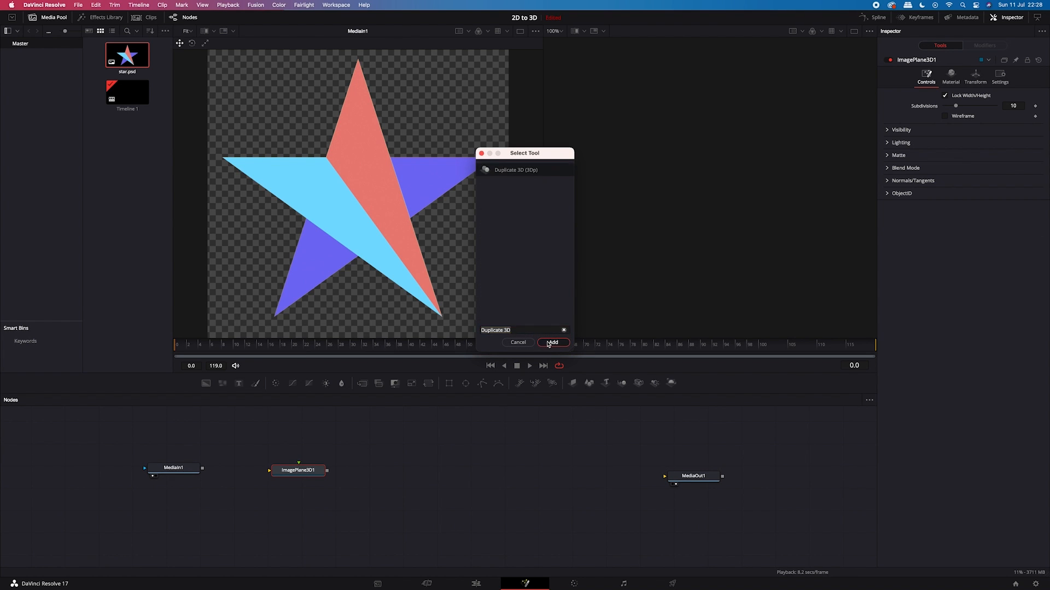
click(553, 342)
text(ren)
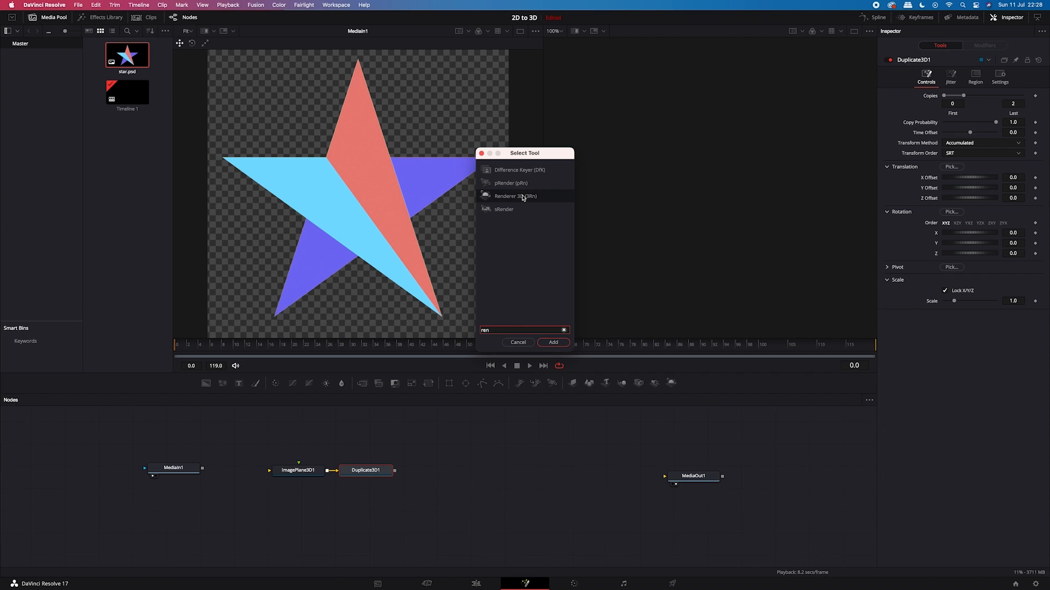
click(553, 343)
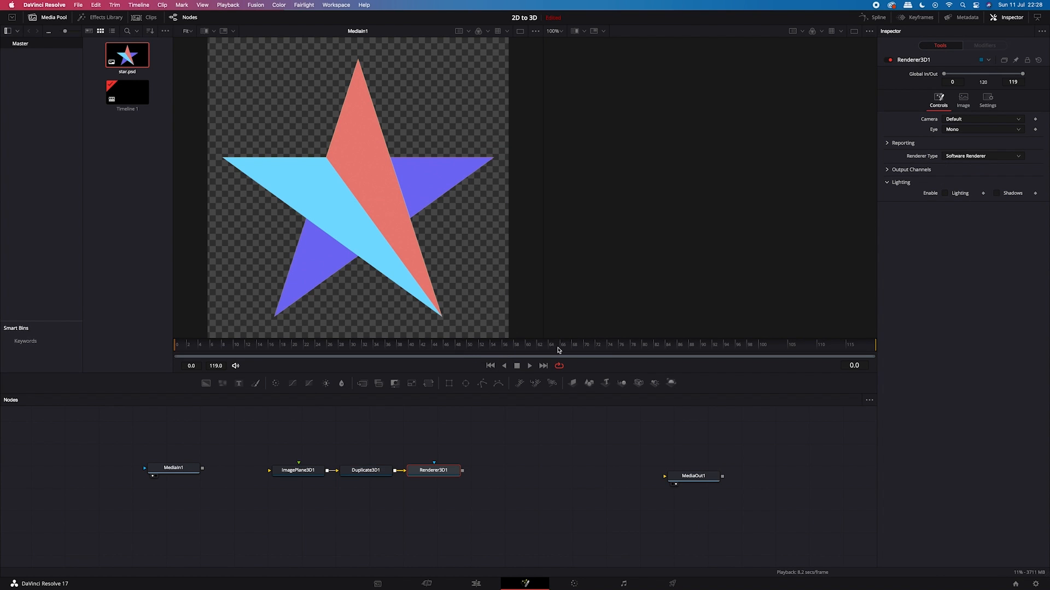
View ImagePlane3D1 in the second viewer and wire MediaIn1's output into it
click(297, 470)
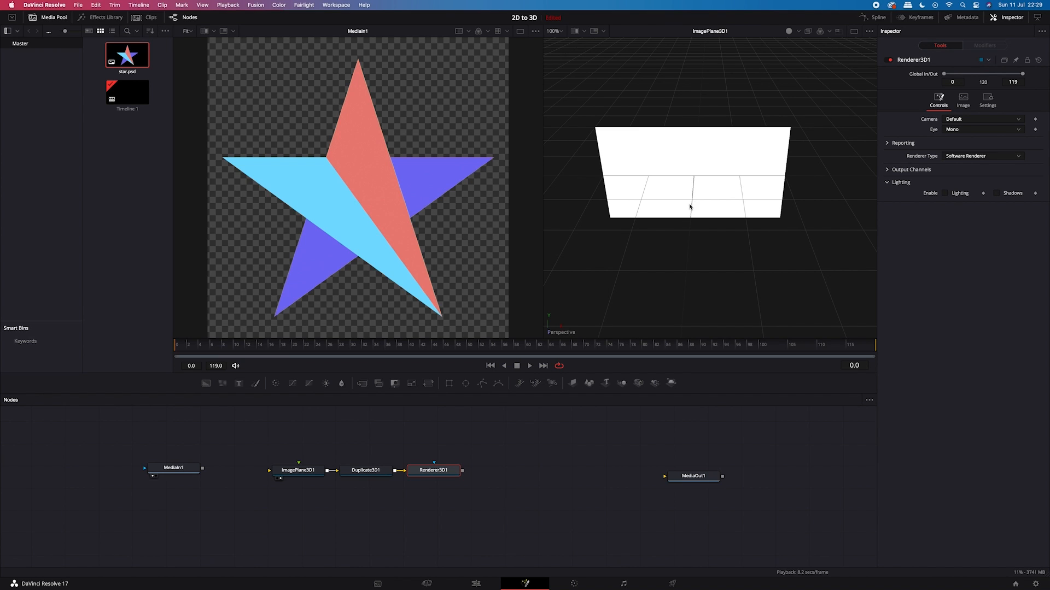
mouse_move(664, 200)
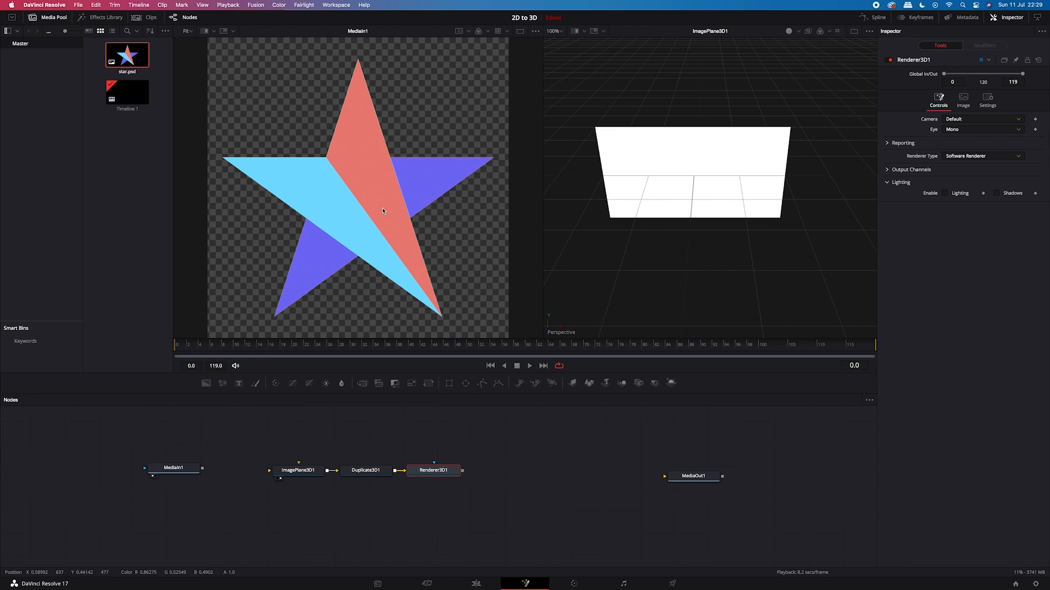
mouse_move(255, 473)
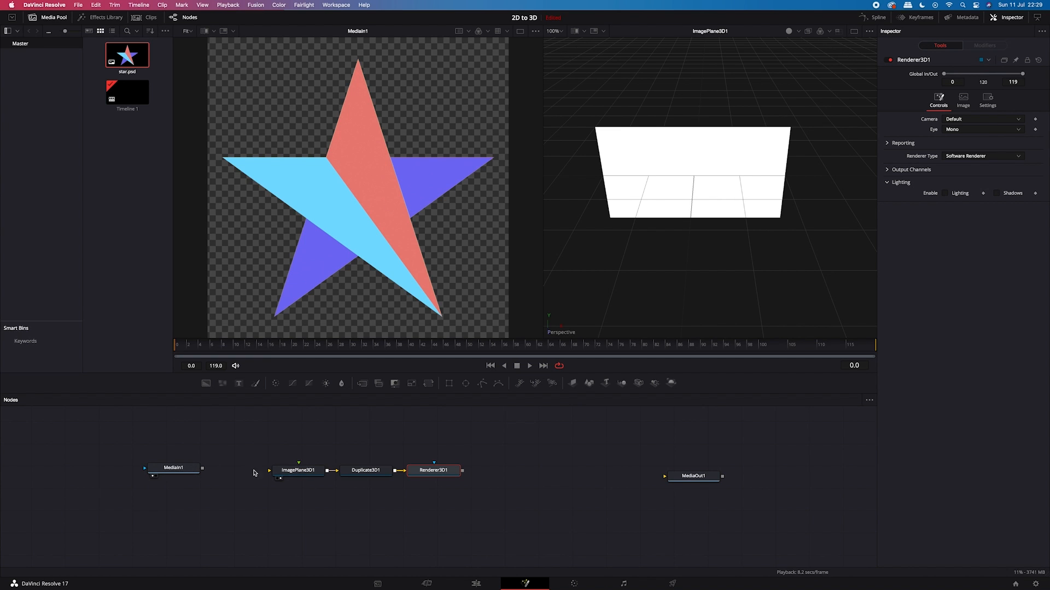
drag(202, 468, 281, 471)
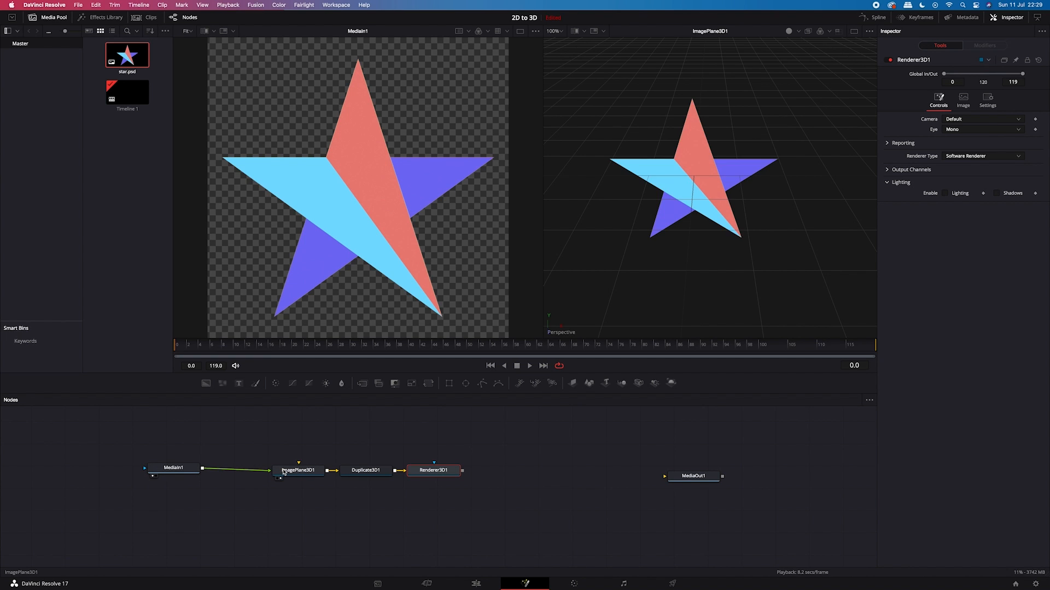
click(174, 472)
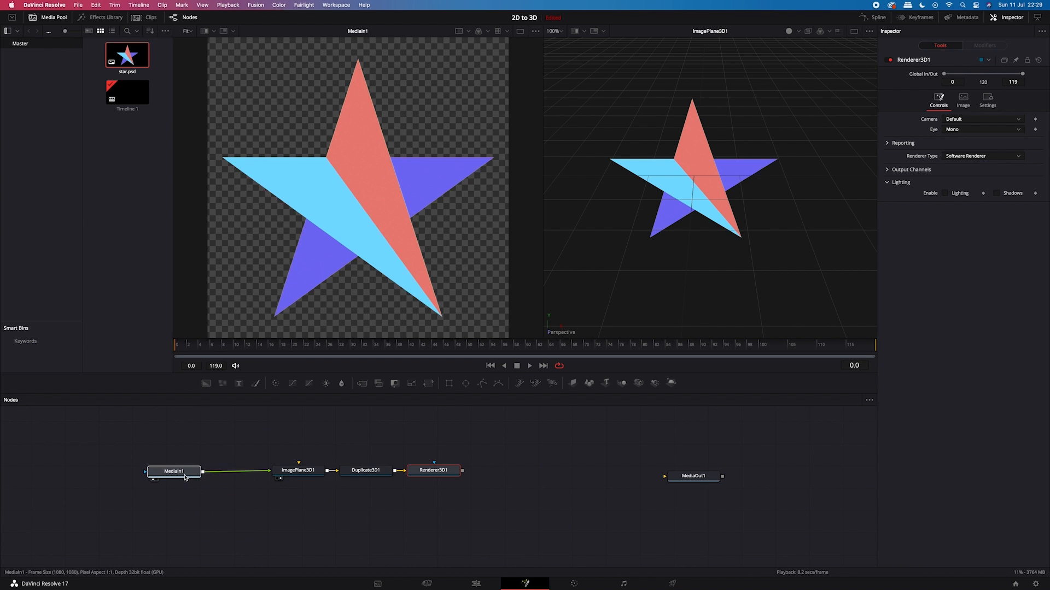
click(174, 472)
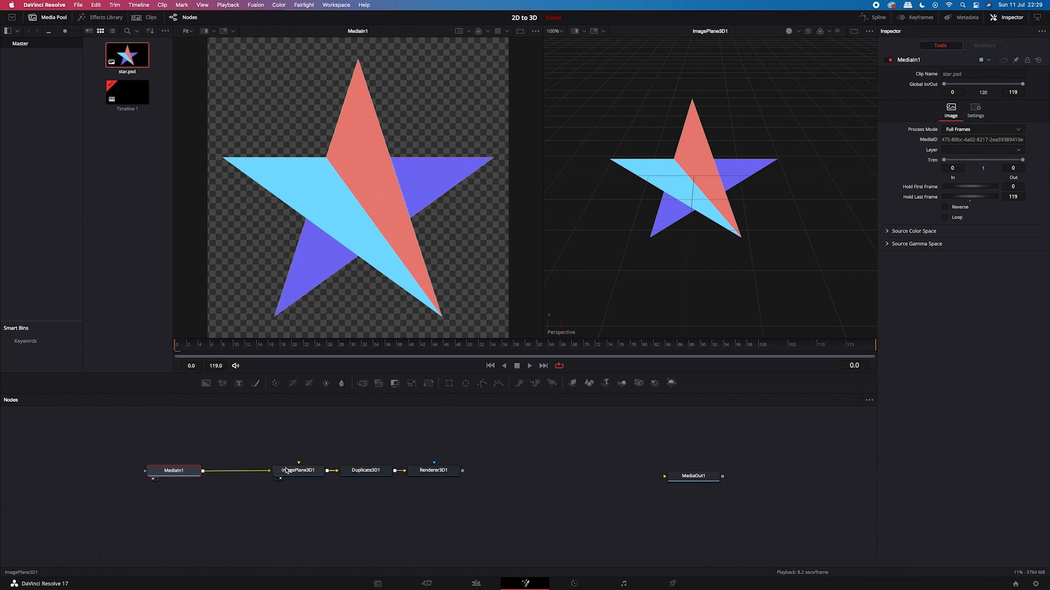
mouse_move(705, 209)
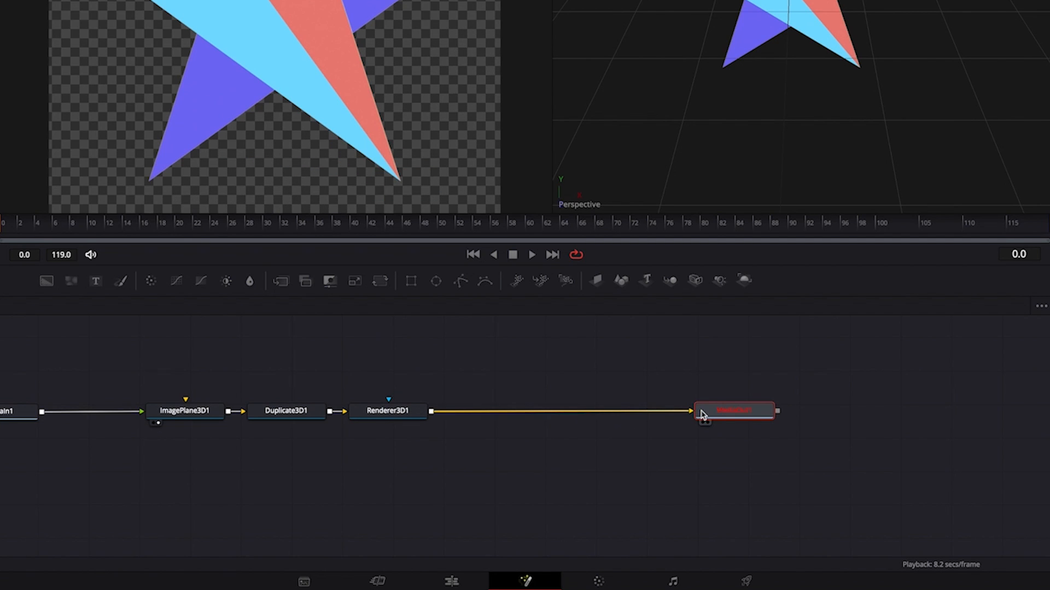
mouse_move(710, 428)
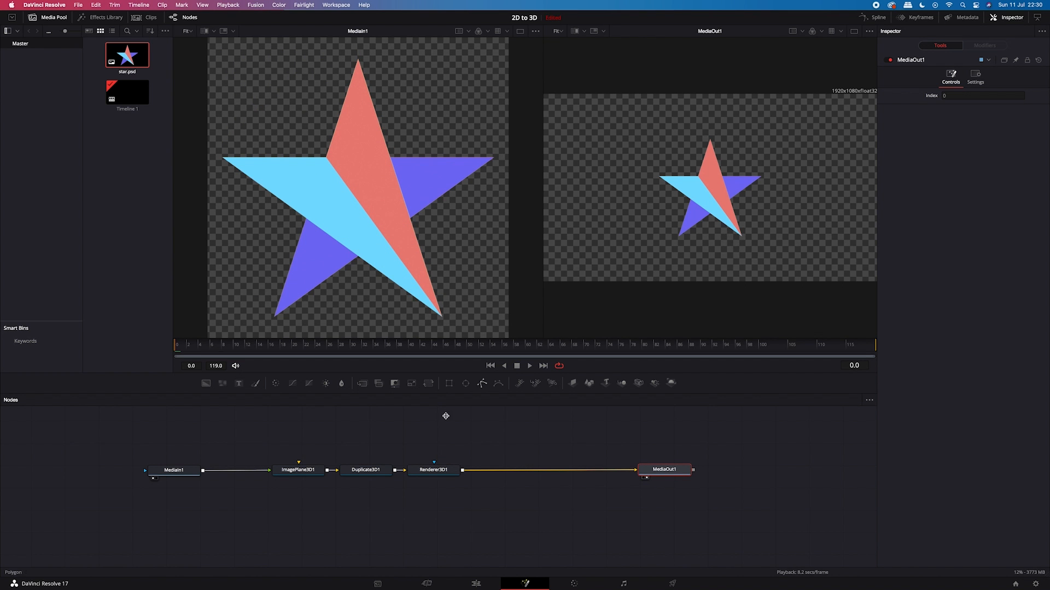
Test spreading Duplicate3D1's copies with X Offset, then reset copies to 2 and offset to 0
click(366, 470)
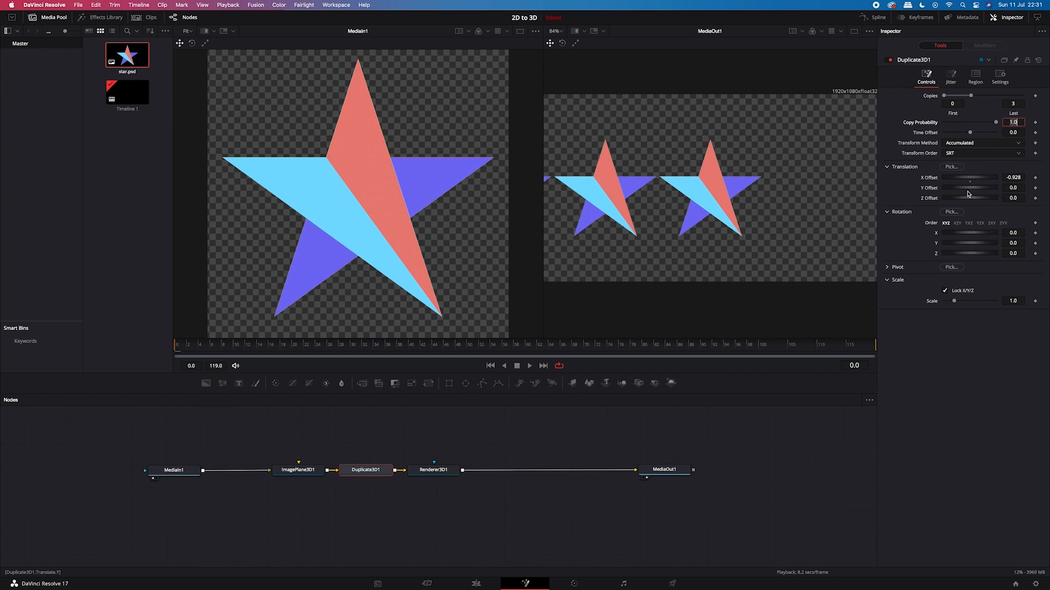
drag(971, 177, 984, 177)
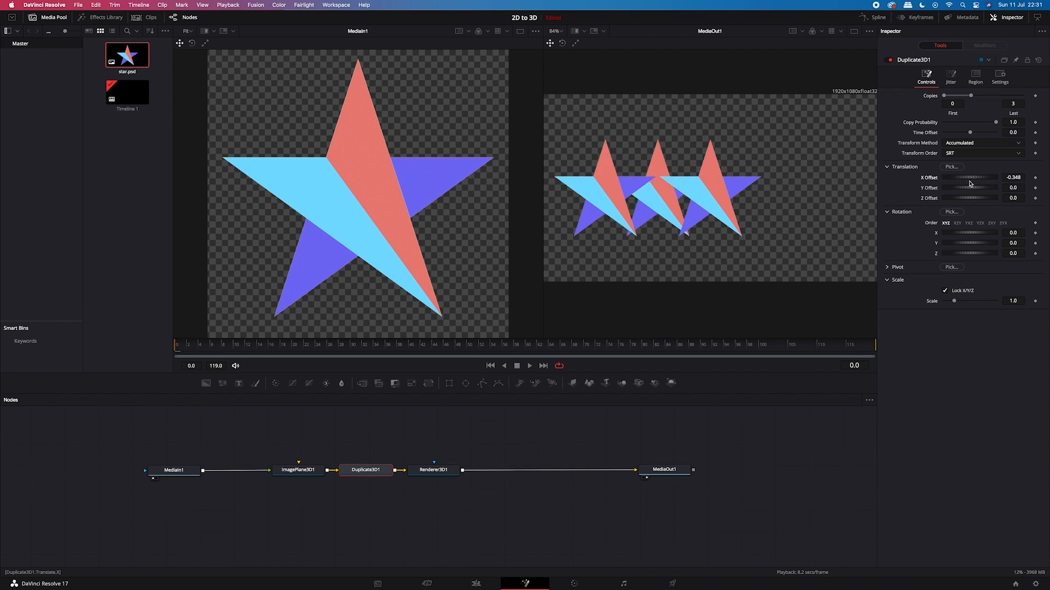
drag(967, 178, 984, 177)
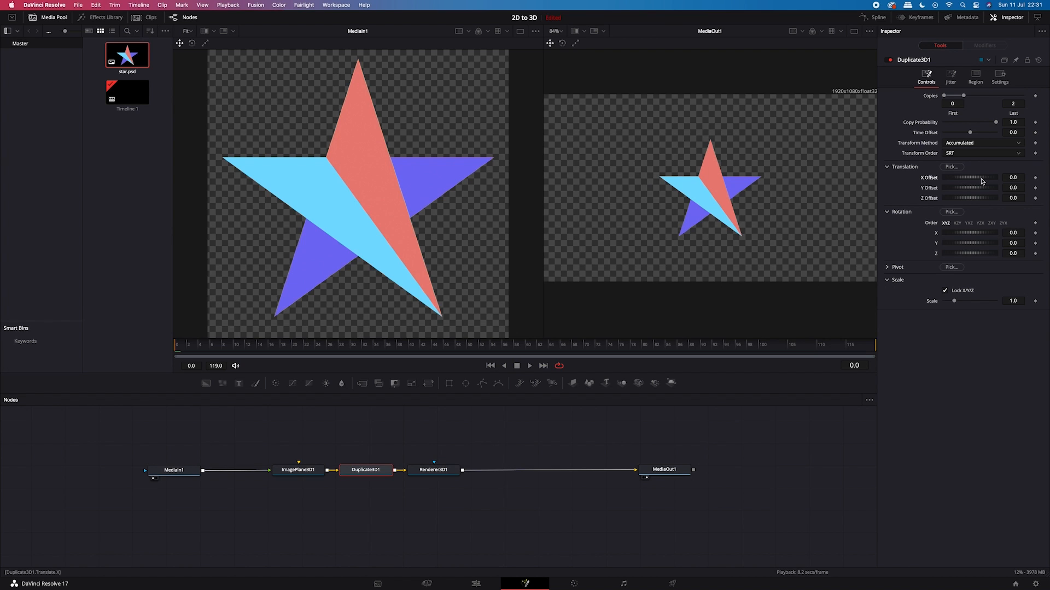
mouse_move(858, 205)
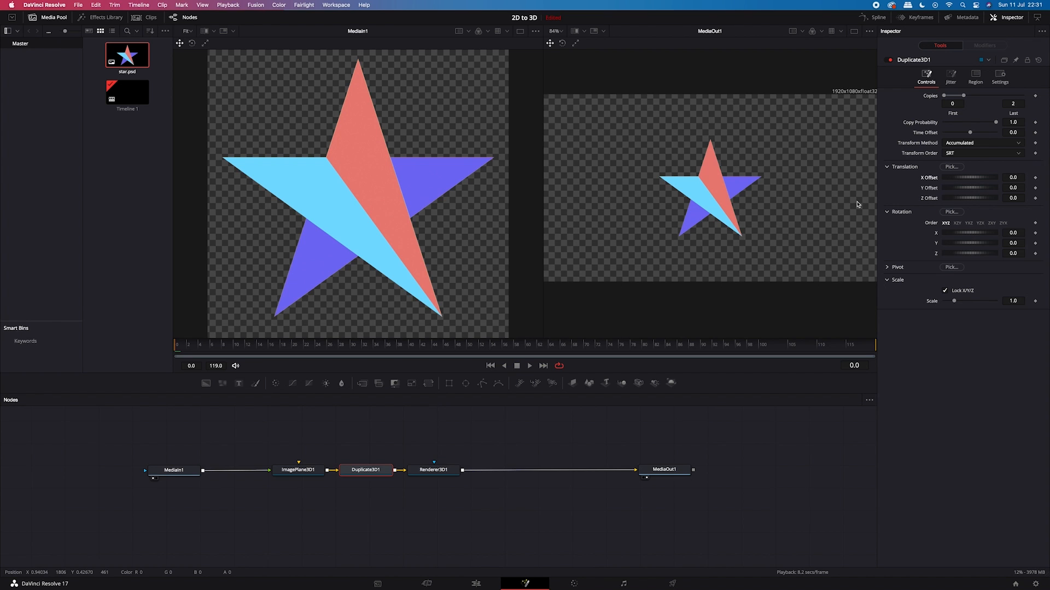
mouse_move(869, 202)
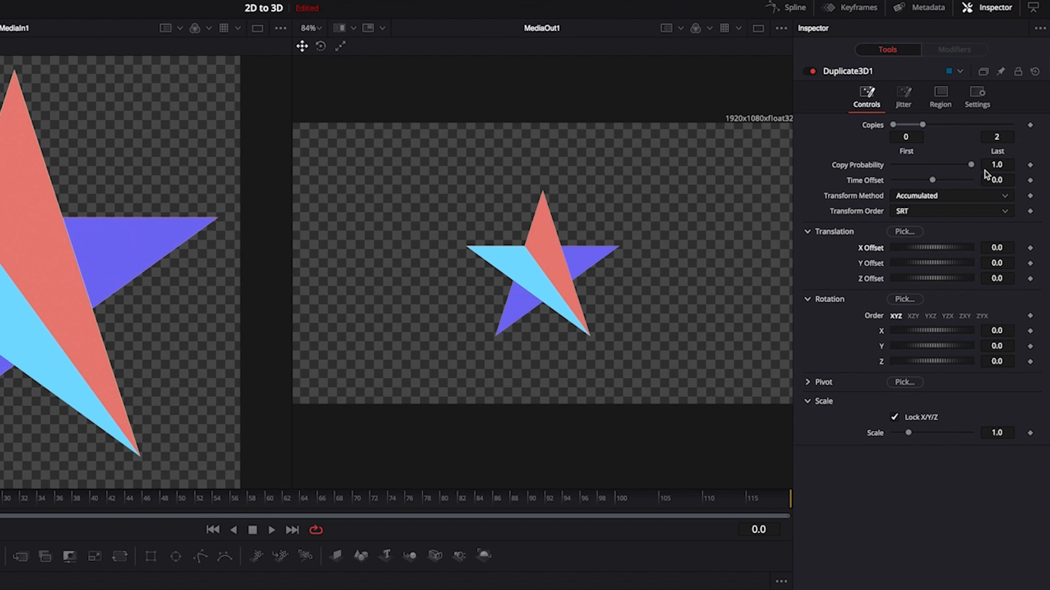
Set Duplicate3D1 to 800 copies with a 0.0001 Z offset
click(995, 138)
text(800)
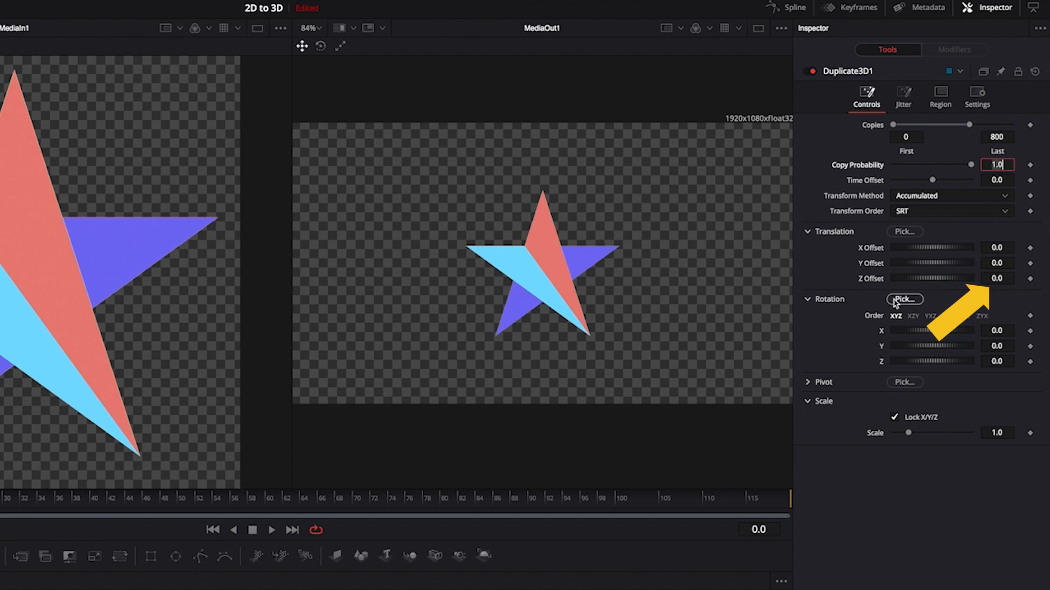
click(996, 279)
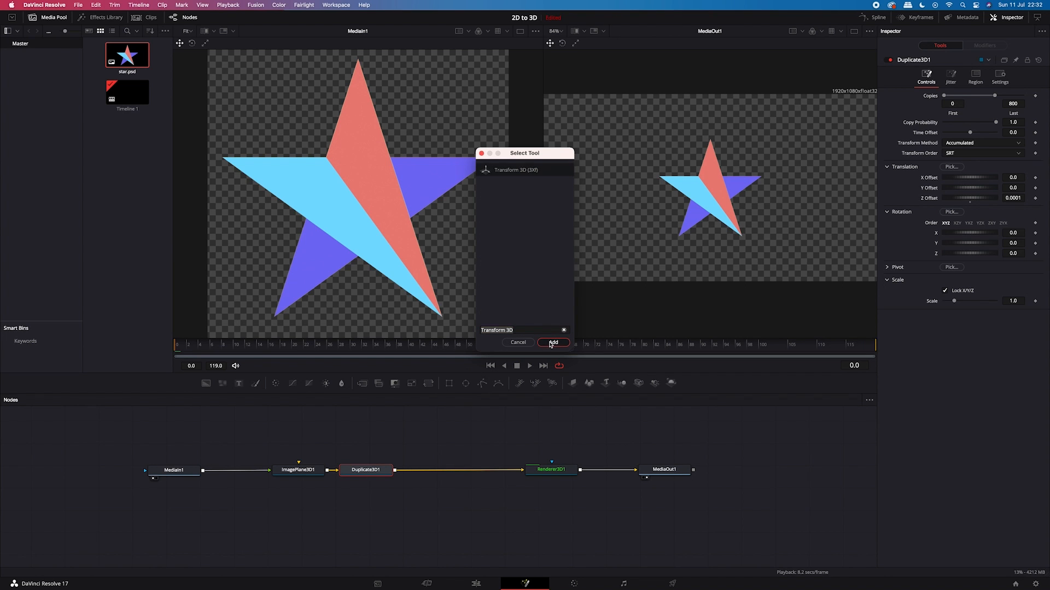
Add the Transform3D1 node and switch Renderer3D1 to the OpenGL Renderer
click(552, 342)
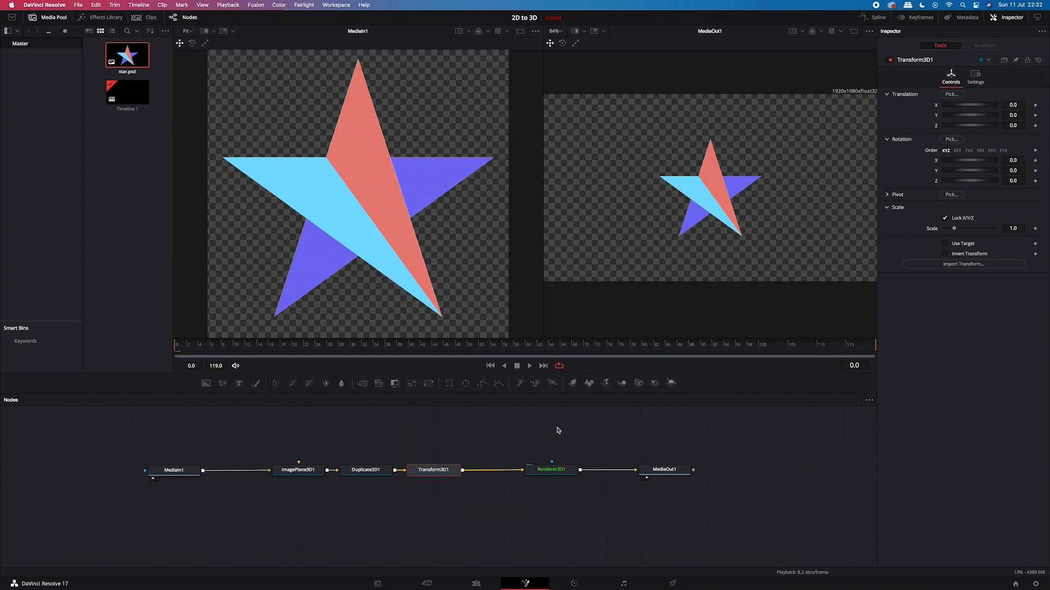
click(551, 469)
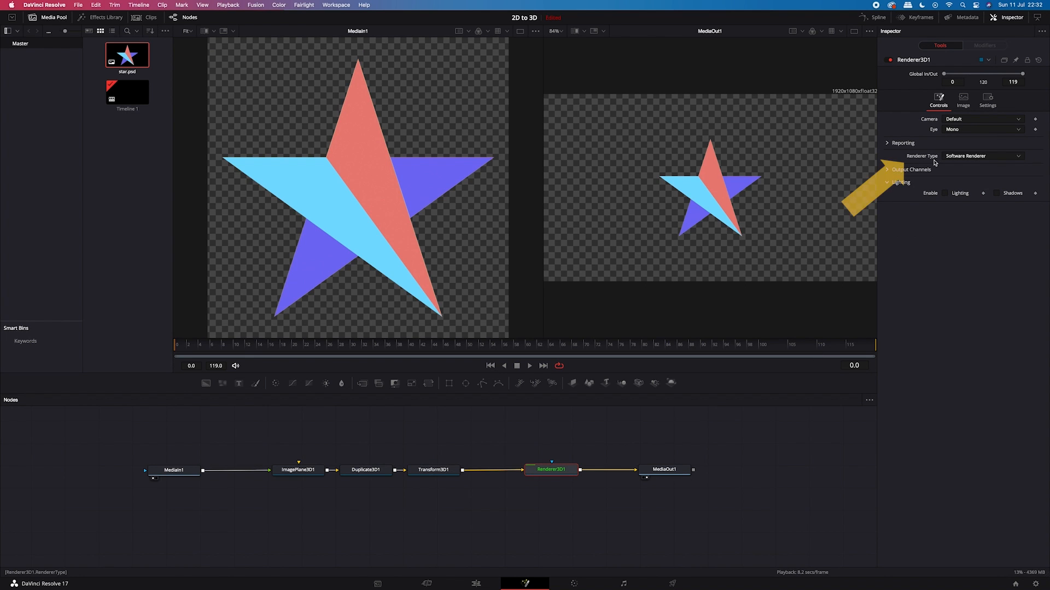
click(983, 156)
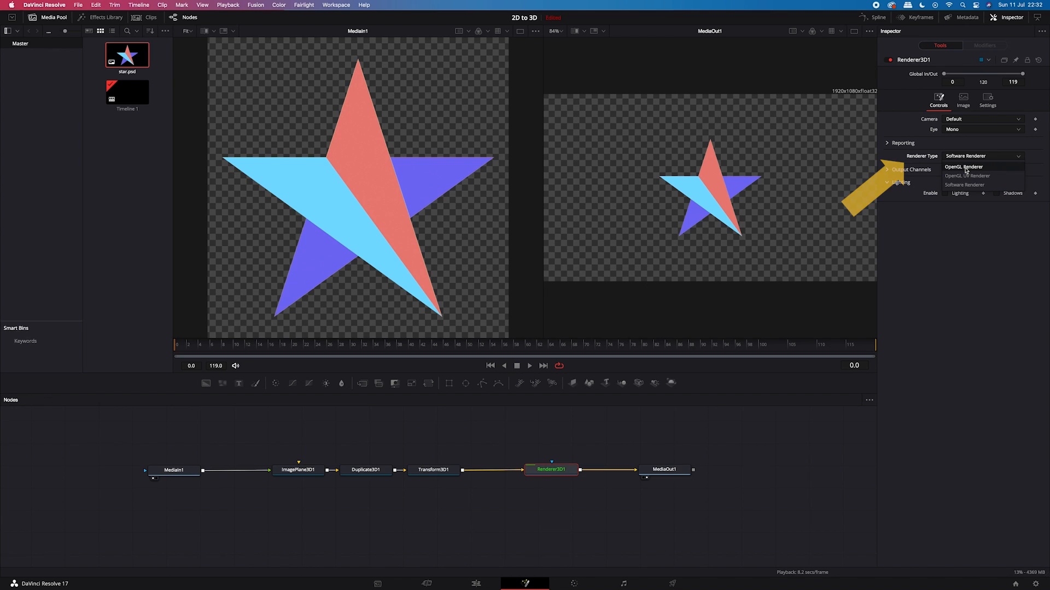
click(964, 167)
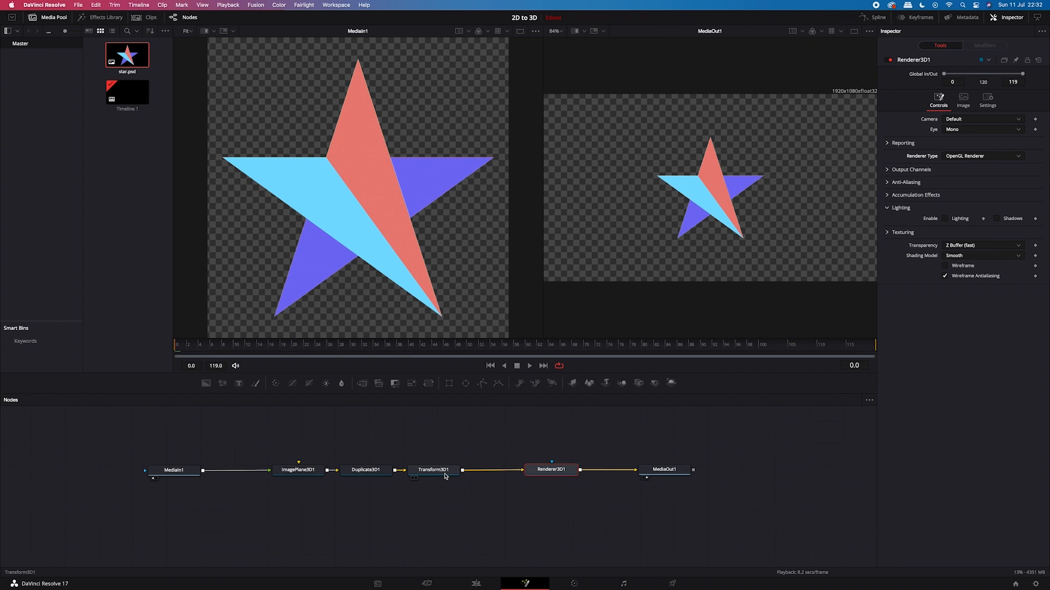
Rotate Transform3D1 to about 310 on Y to reveal the star's thickness
click(432, 469)
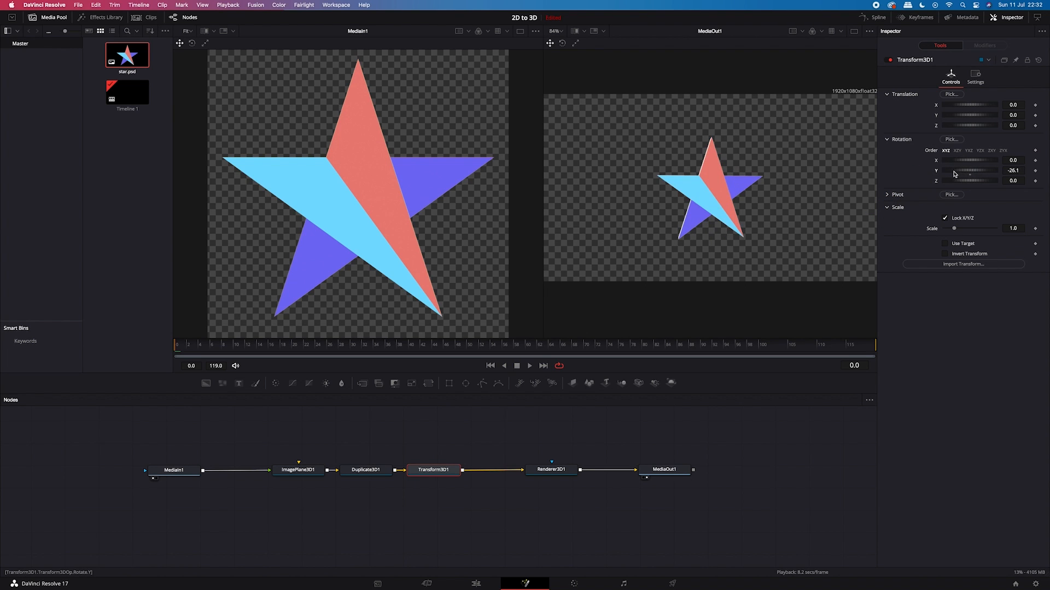
drag(971, 170, 994, 170)
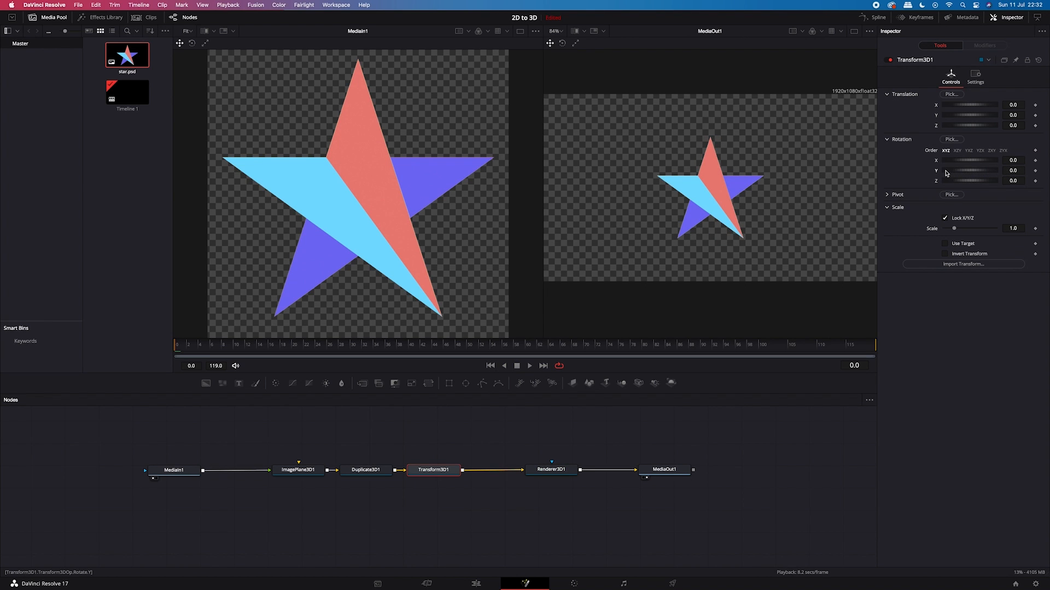
drag(977, 171, 990, 171)
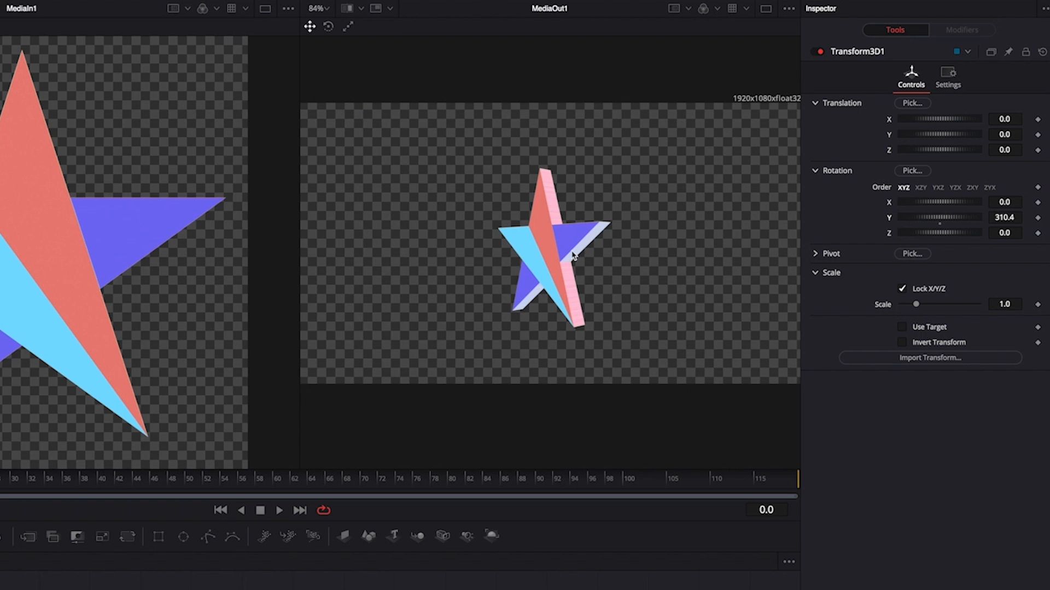
mouse_move(598, 229)
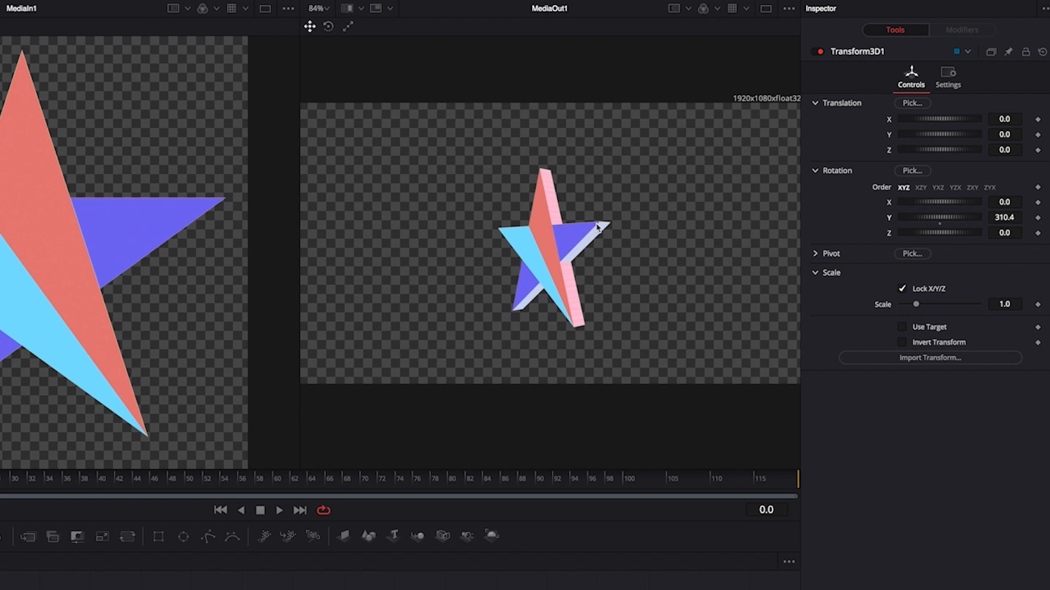
mouse_move(556, 262)
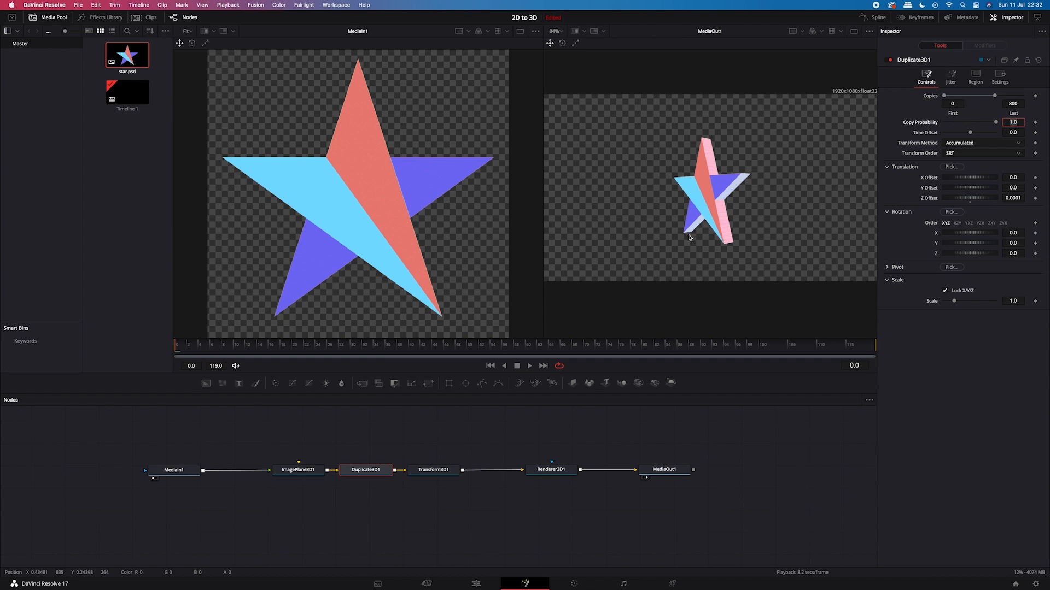
Keyframe Transform3D1: Y 26, scale 0.8 at frame 119; Y -360, Z -120, scale 0 at frame 0
click(434, 470)
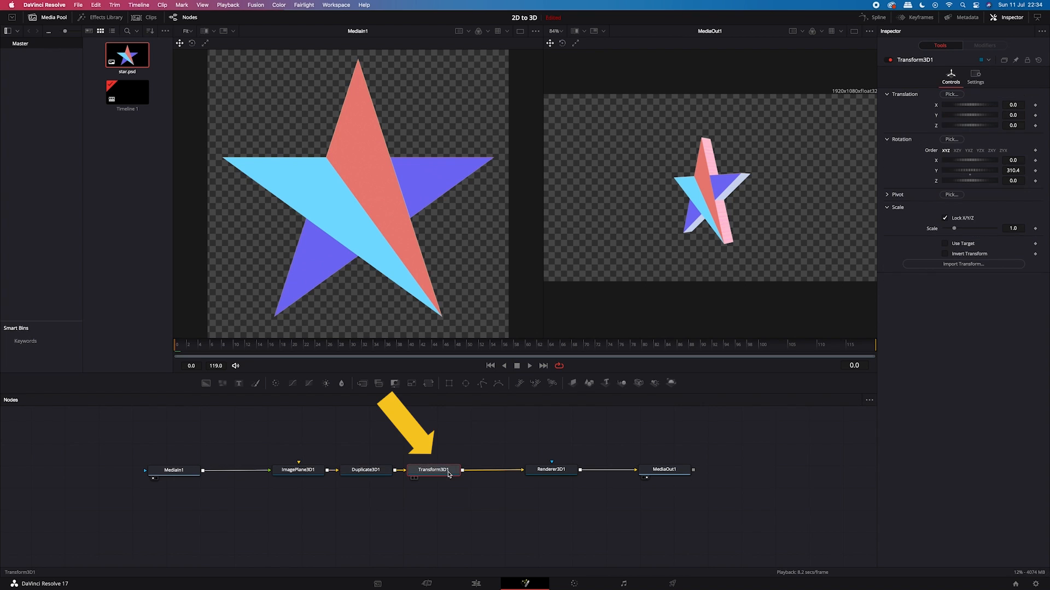
click(434, 469)
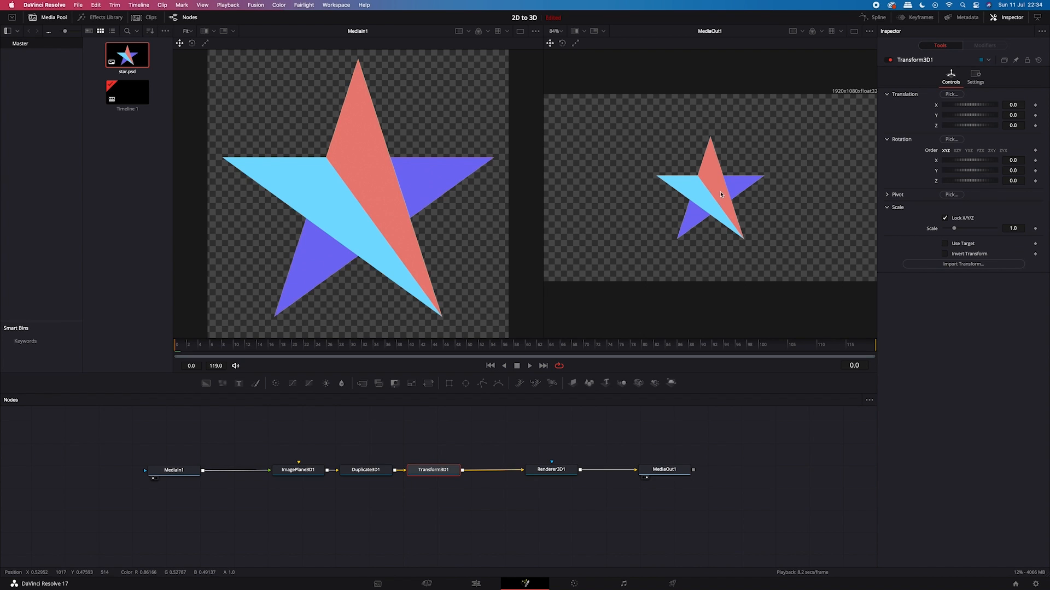
mouse_move(841, 241)
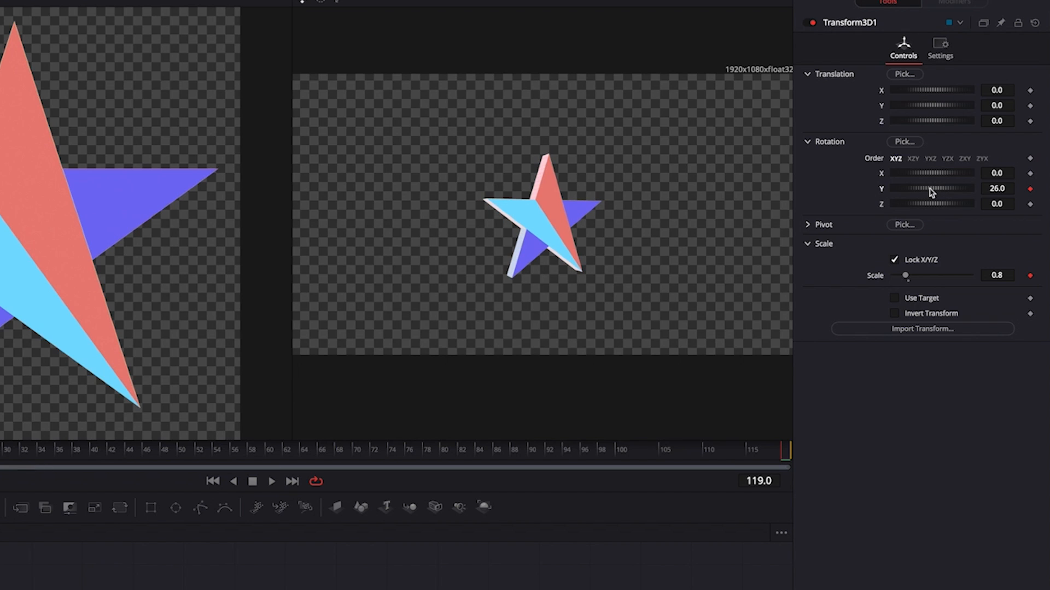
mouse_move(633, 285)
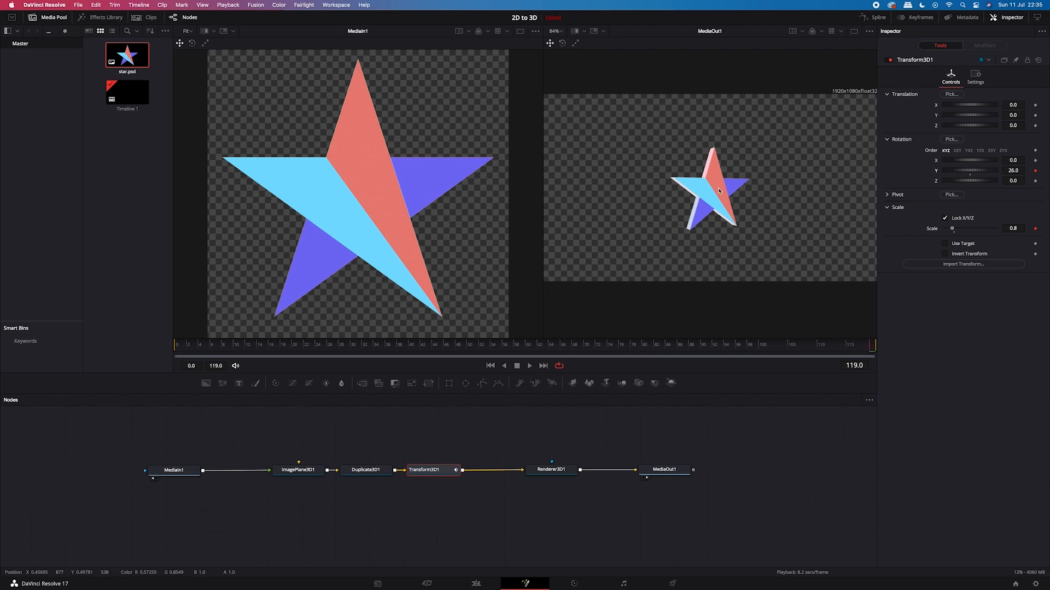
drag(971, 181, 984, 181)
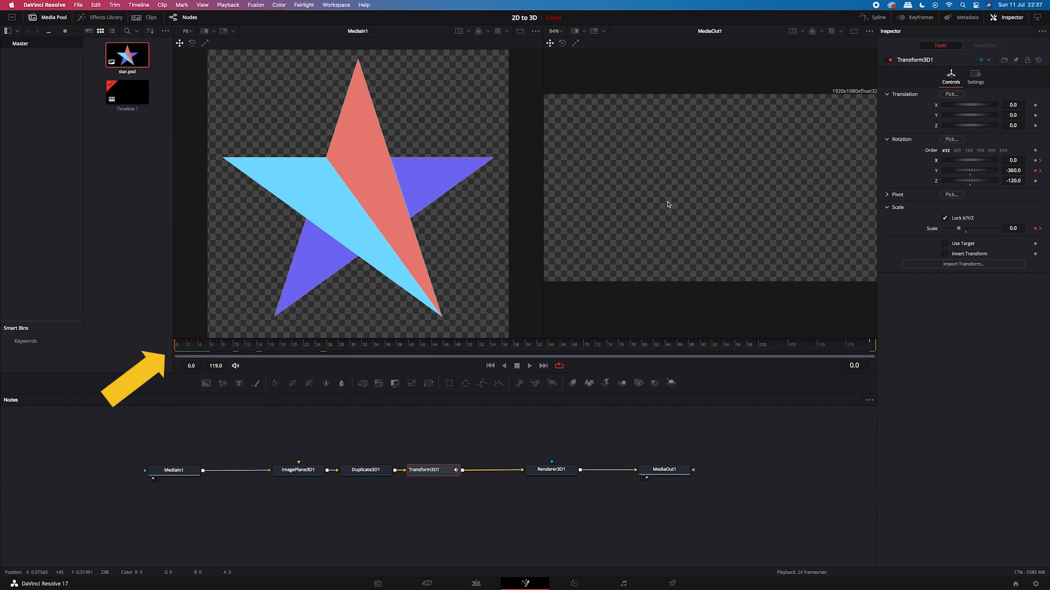
click(1010, 160)
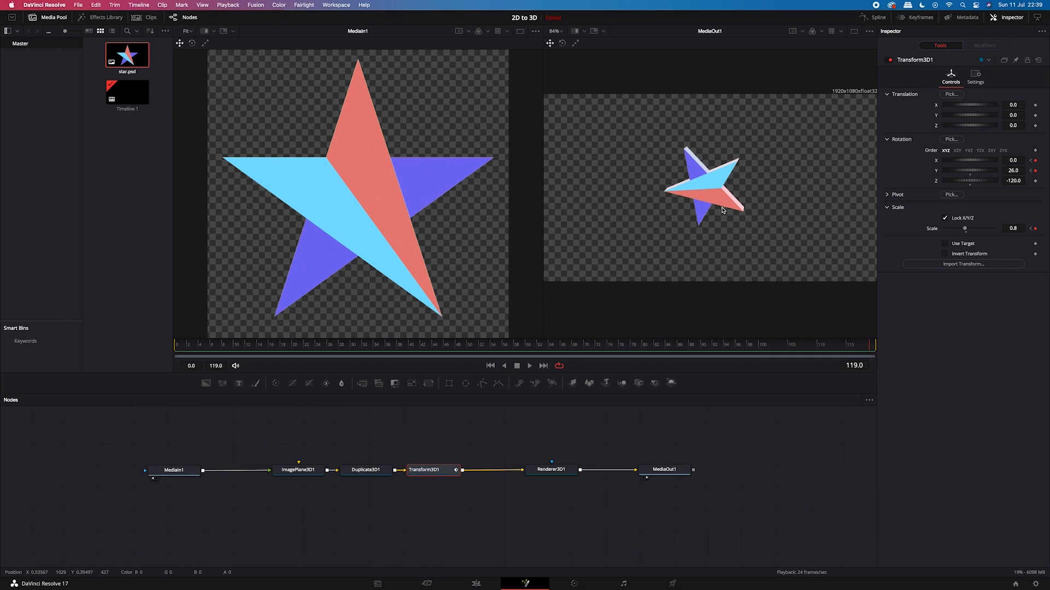
mouse_move(709, 209)
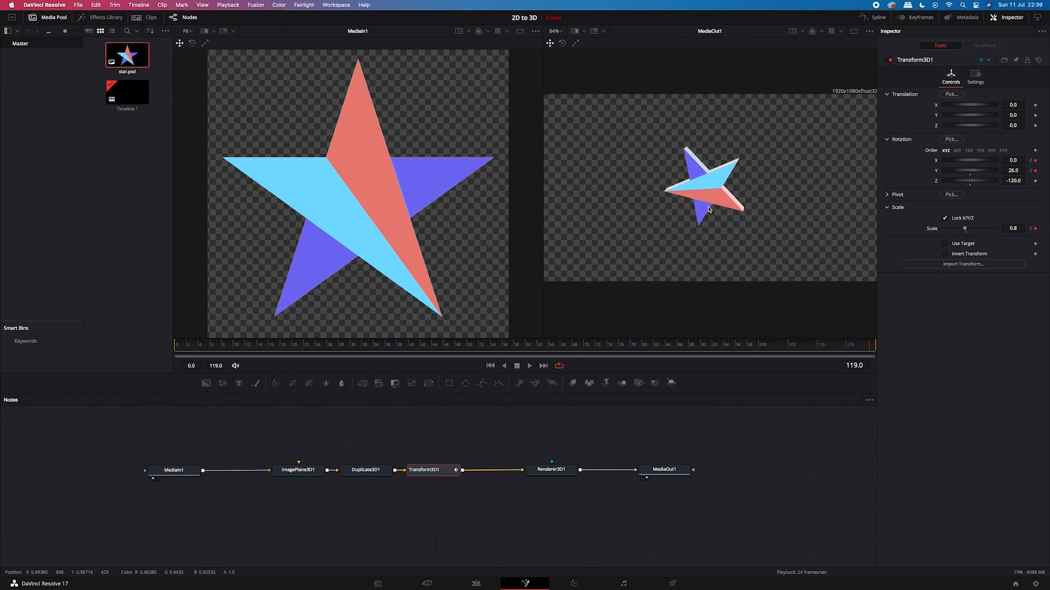
Reposition MediaIn1 and add a Color Corrector between it and ImagePlane3D1
drag(173, 470, 302, 423)
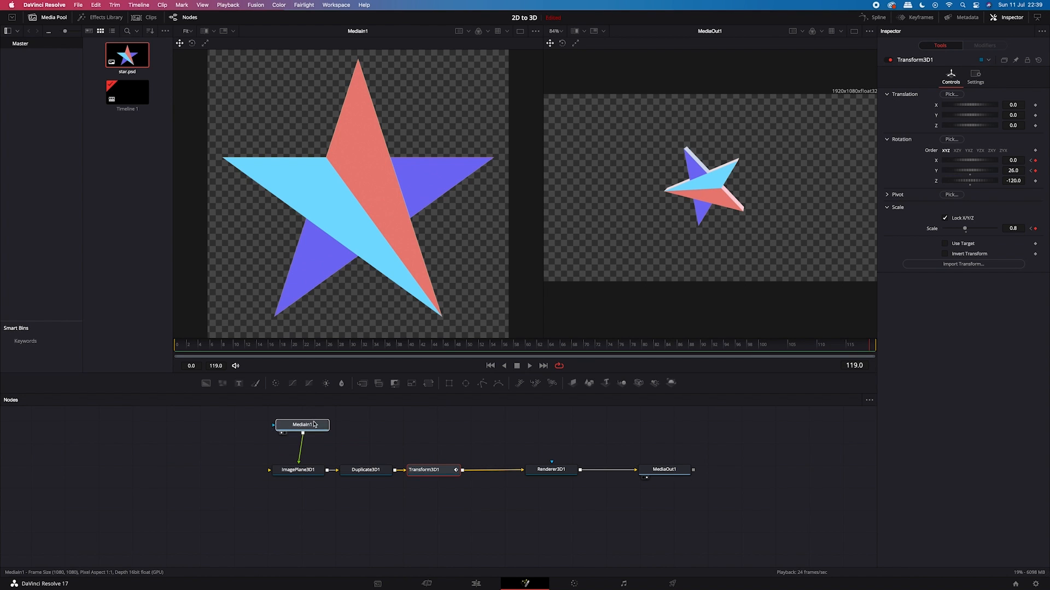
click(301, 417)
text(Color Corrector)
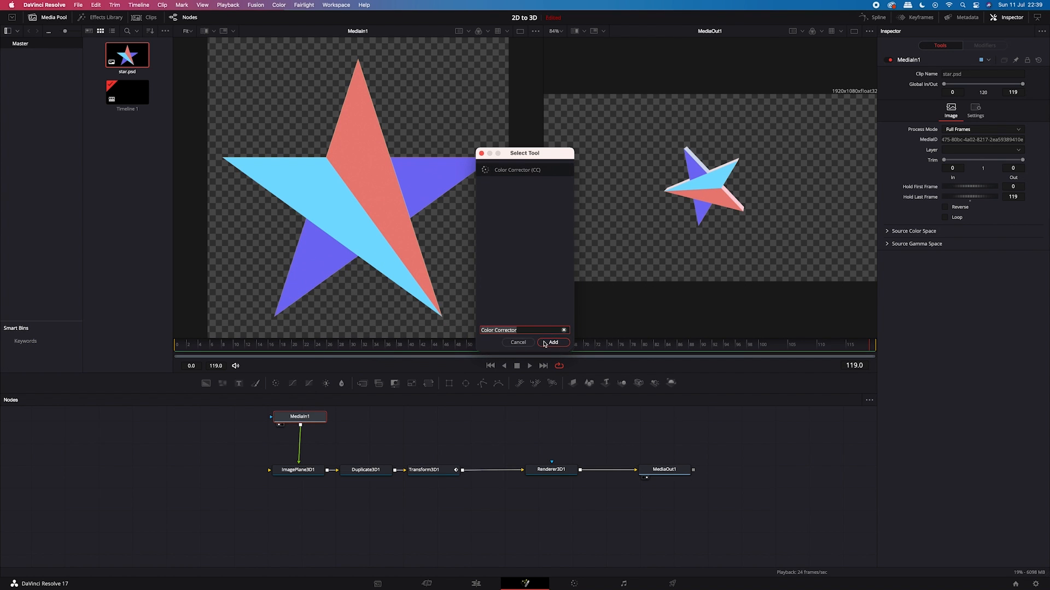
click(552, 343)
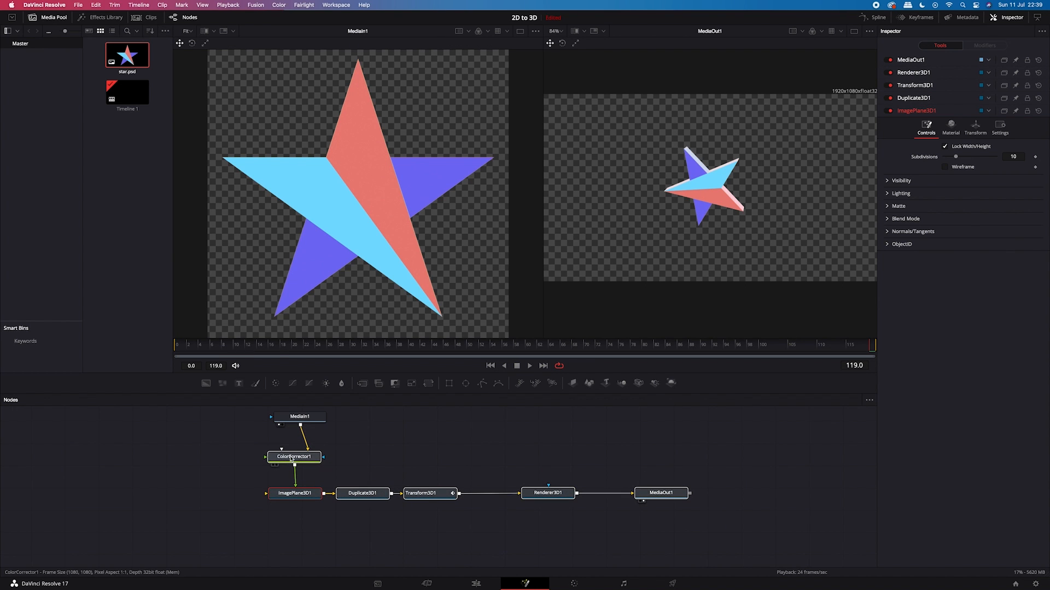
Try Hue shifts and orange and magenta tints on ColorCorrector1, then reset the tint
click(294, 457)
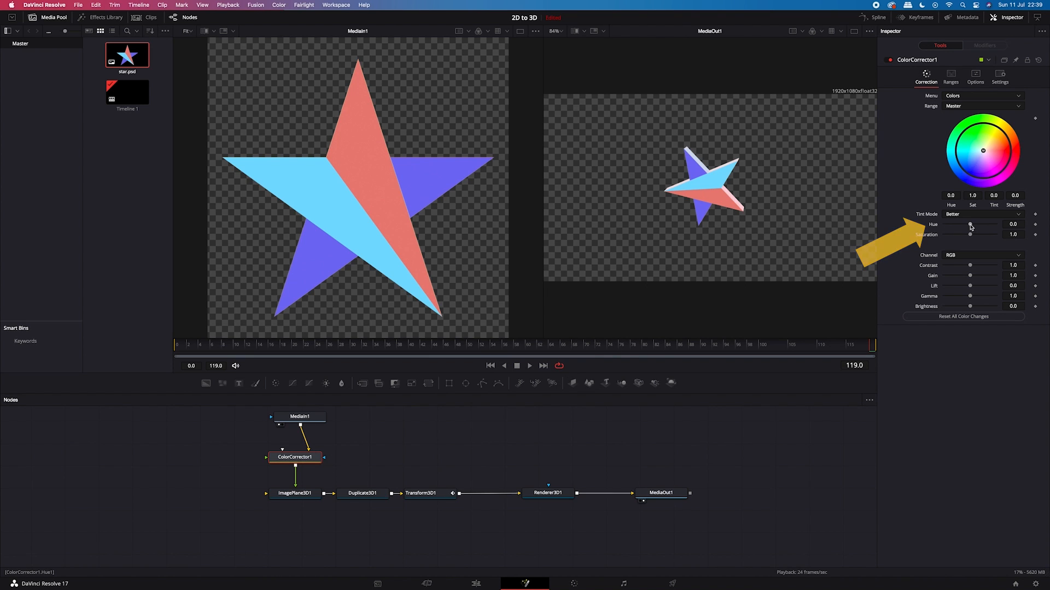
drag(969, 224, 962, 225)
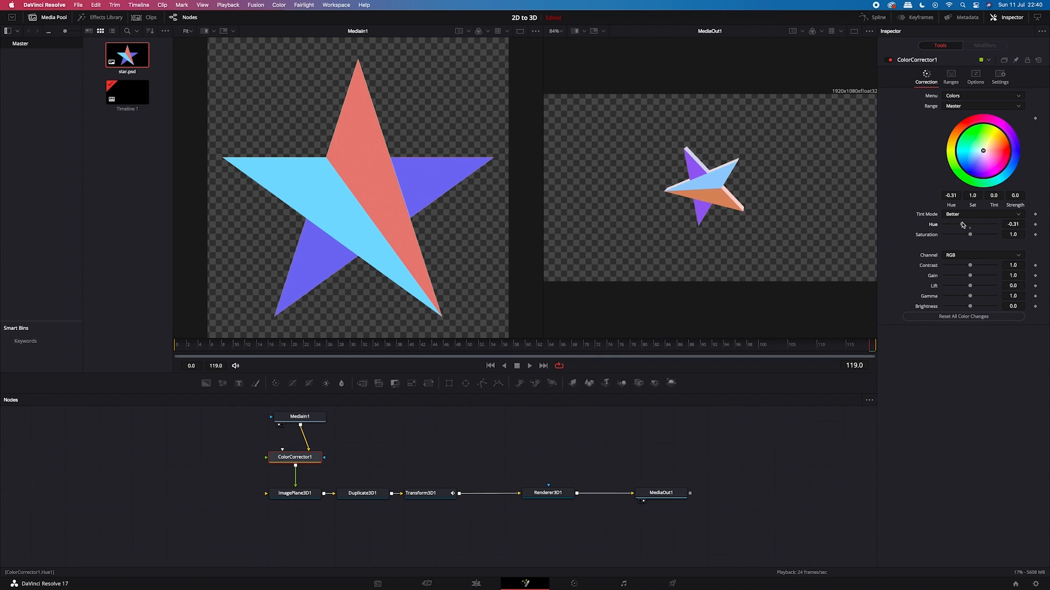
drag(970, 224, 994, 224)
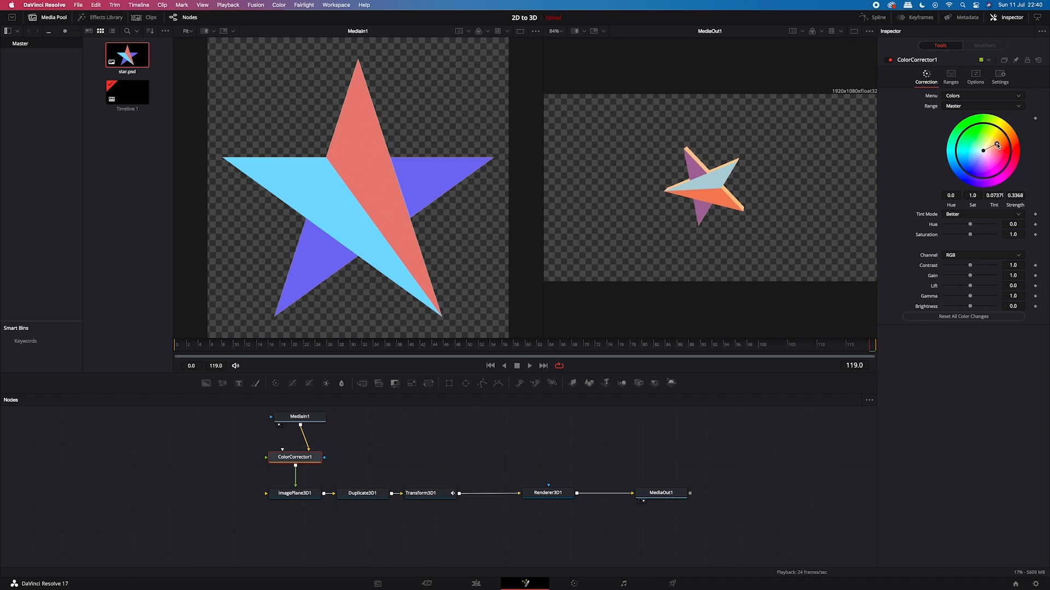
drag(996, 145, 998, 162)
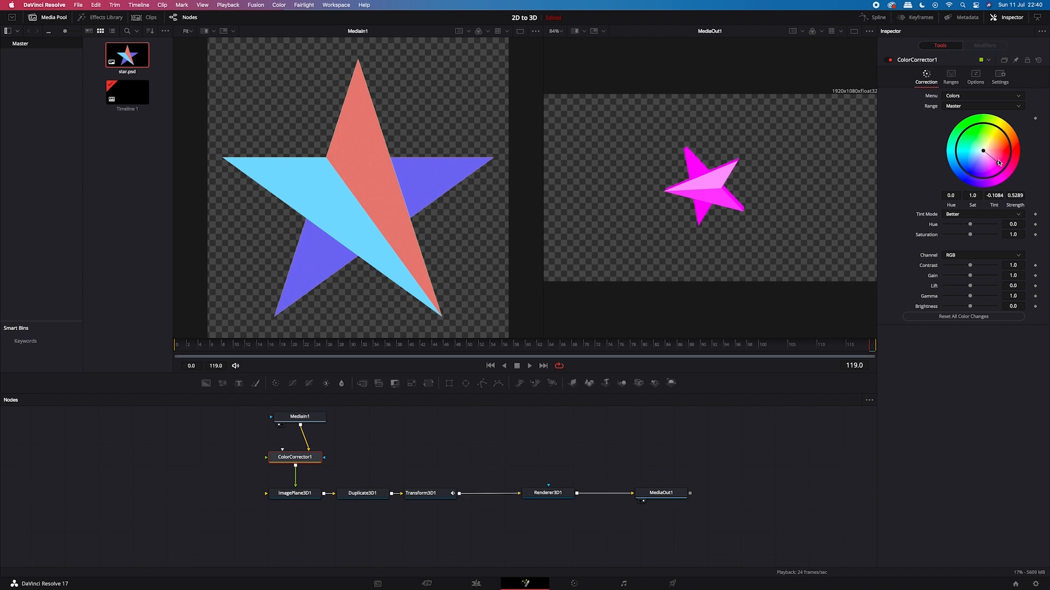
drag(997, 162, 997, 152)
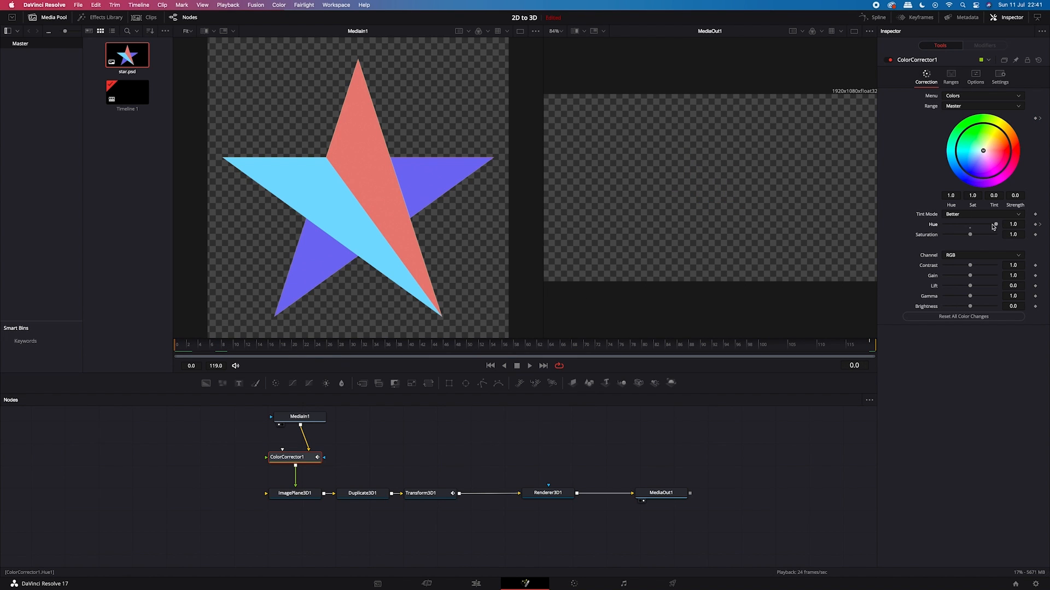
Keyframe a changed Hue value, view Transform3D1 in the Spline editor, and play back
drag(994, 224, 942, 225)
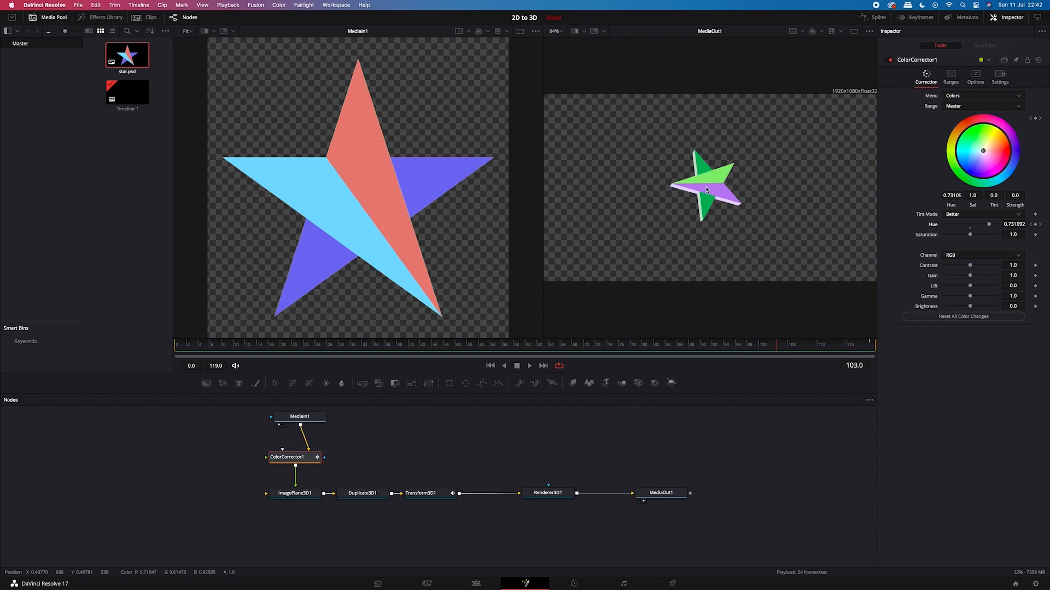
click(424, 493)
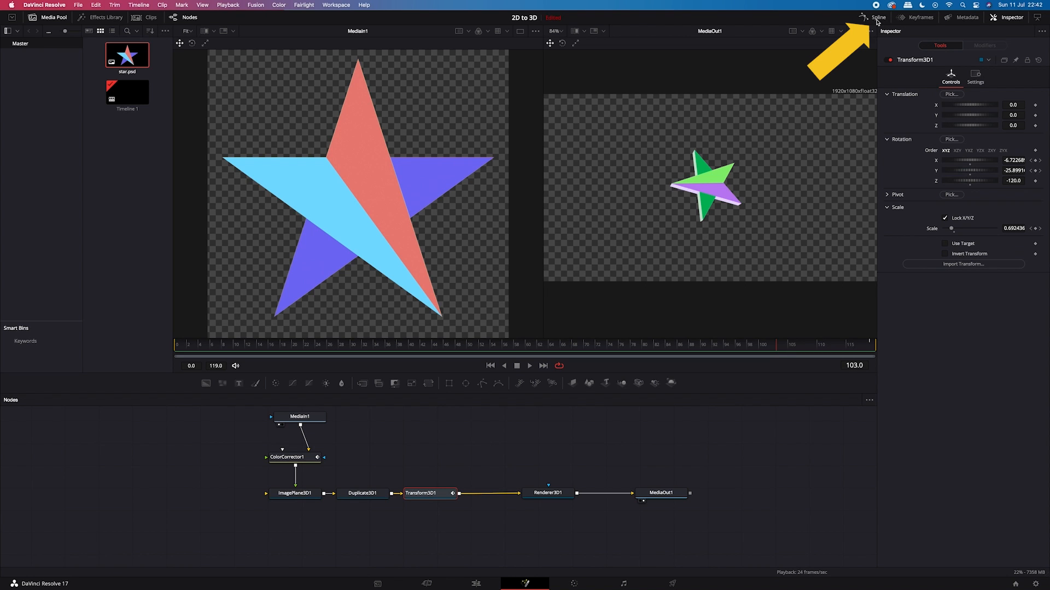
click(876, 17)
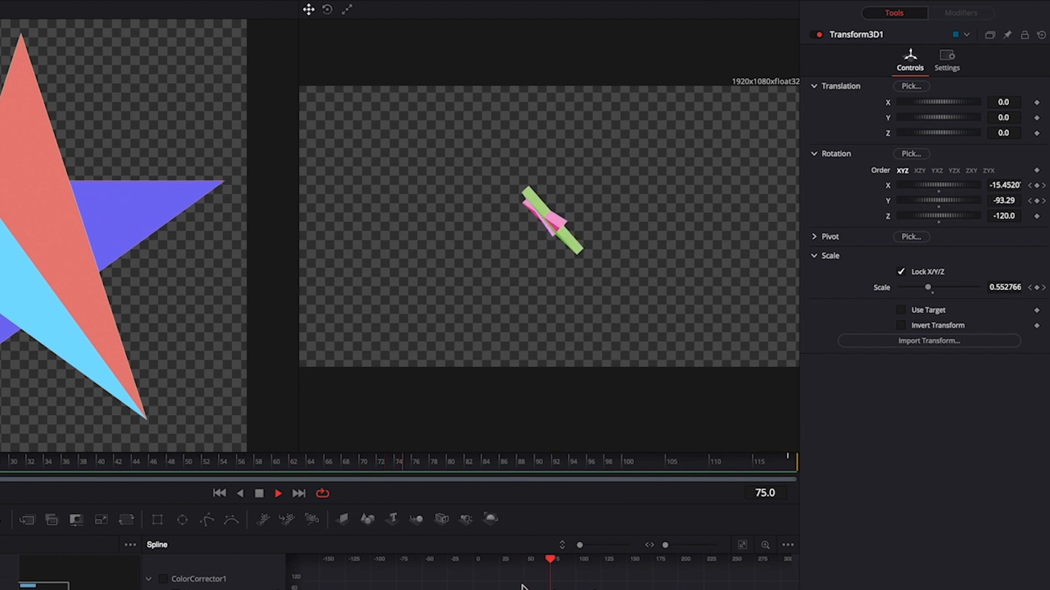
click(473, 560)
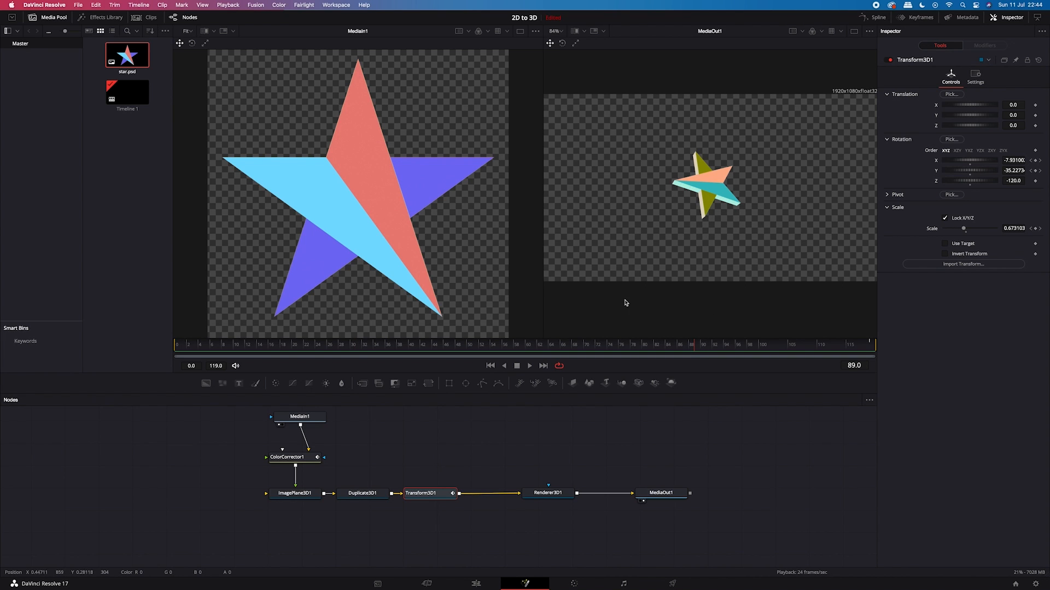
Add a Merge node after Renderer3D1, found by typing 'me'
click(520, 492)
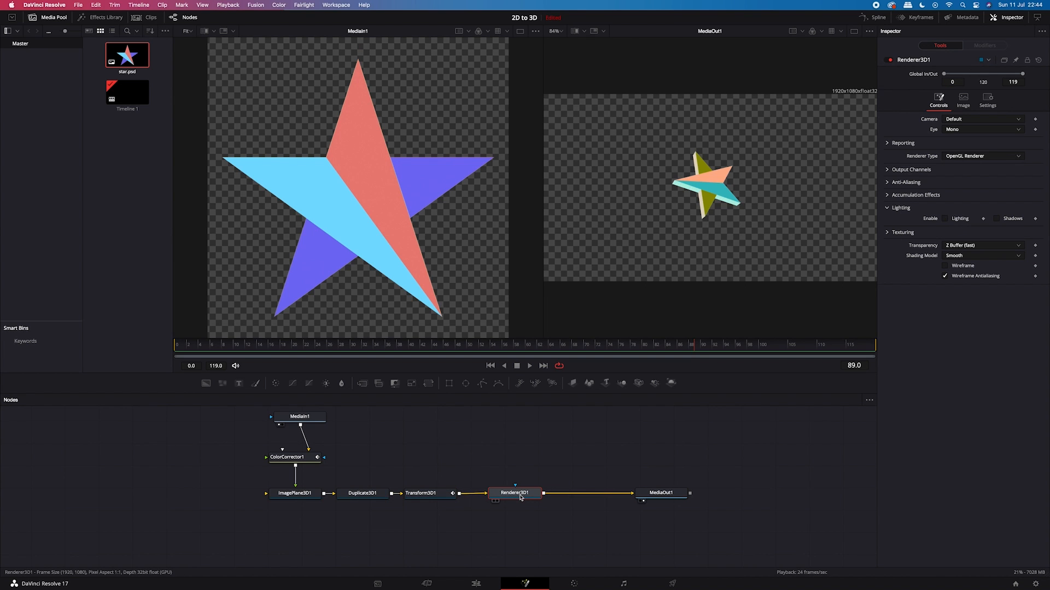
mouse_move(521, 498)
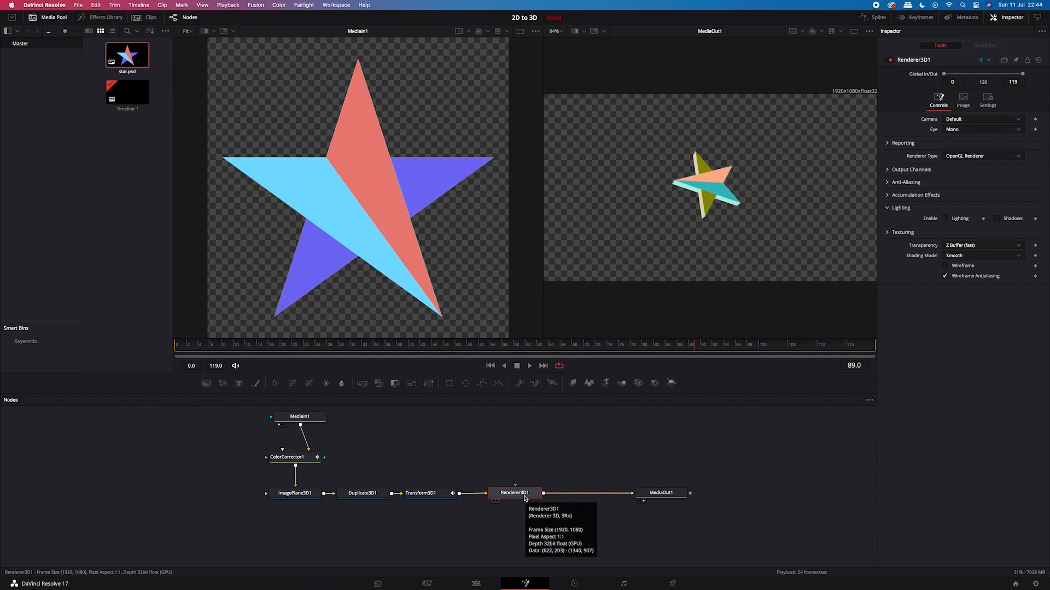
text(me)
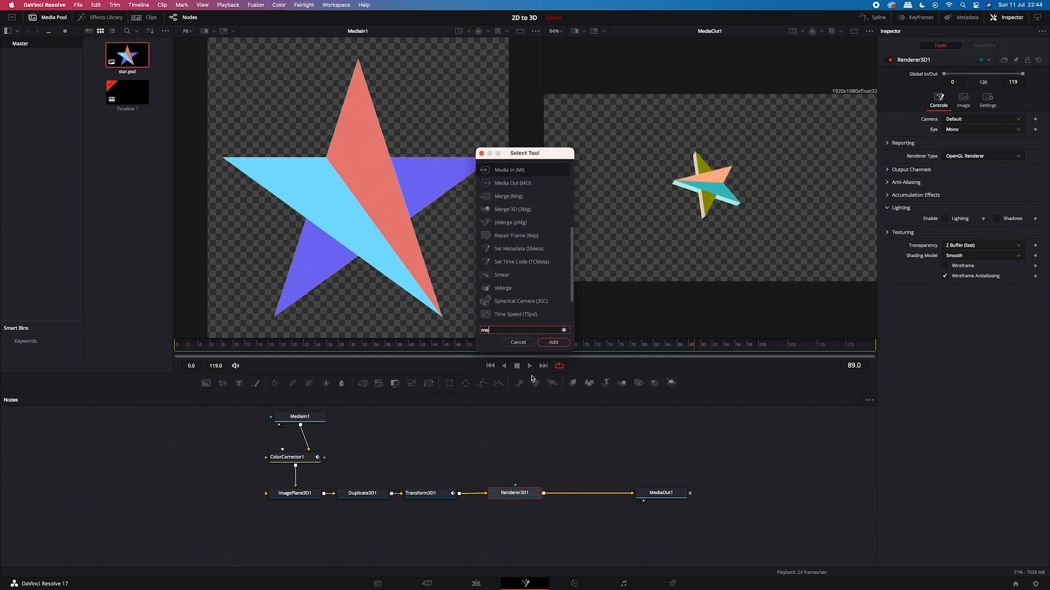
click(552, 342)
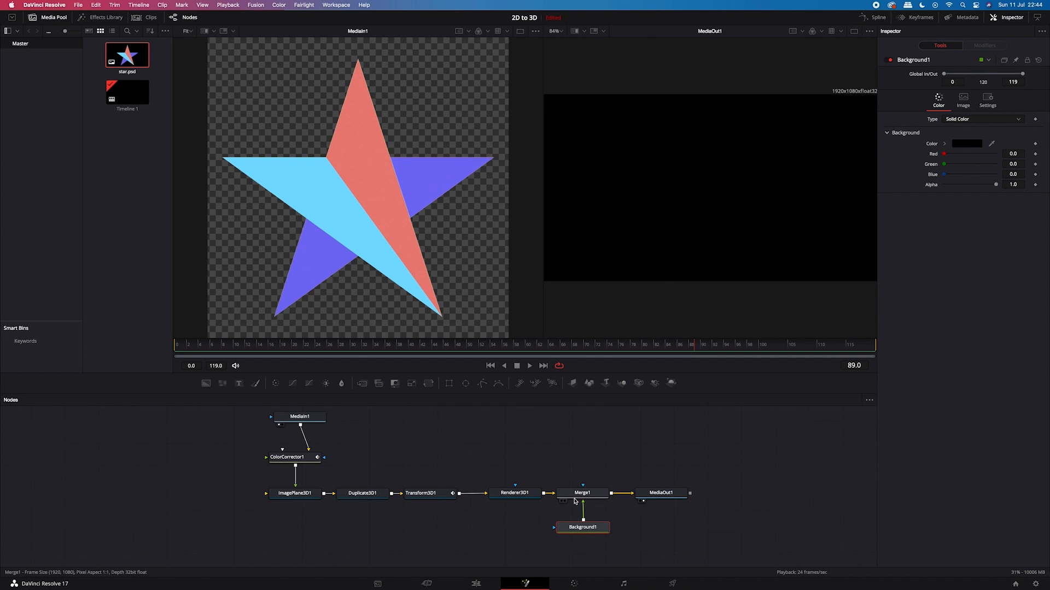
mouse_move(587, 509)
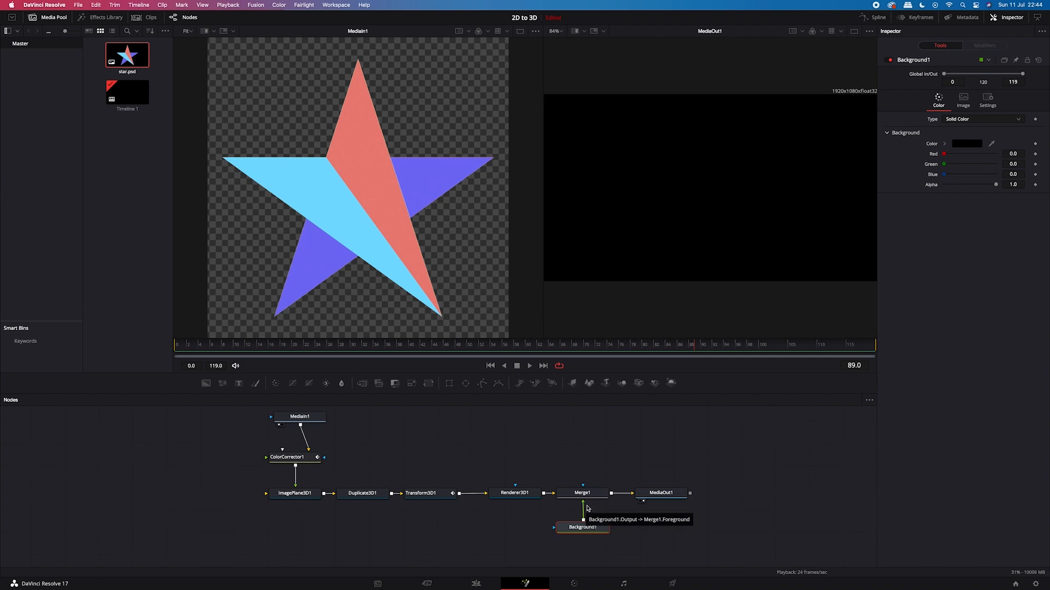
mouse_move(587, 493)
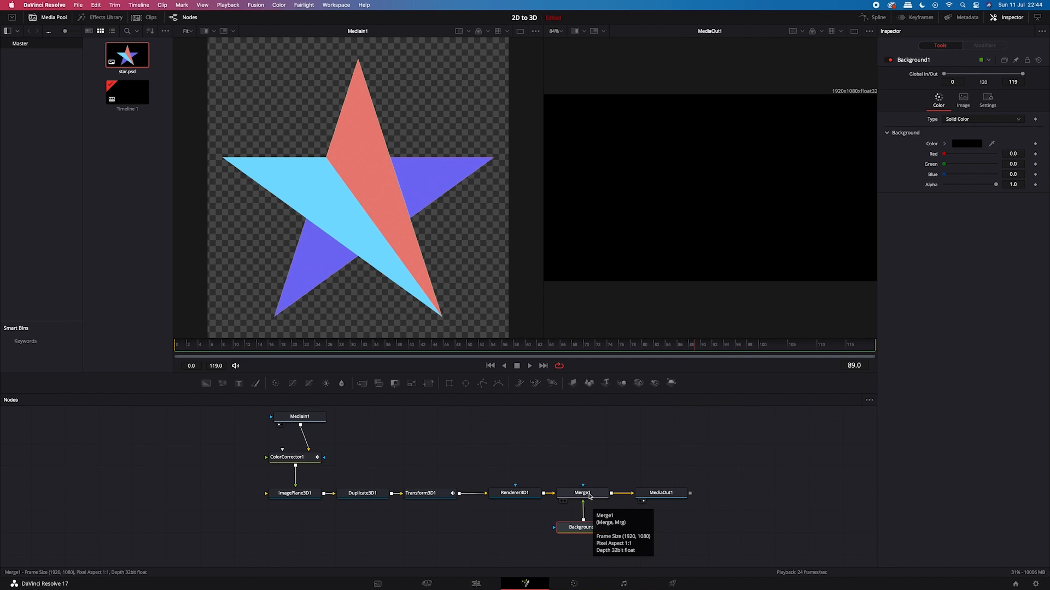
Show the star over black, then test a red Background1 tint and reset it
click(580, 493)
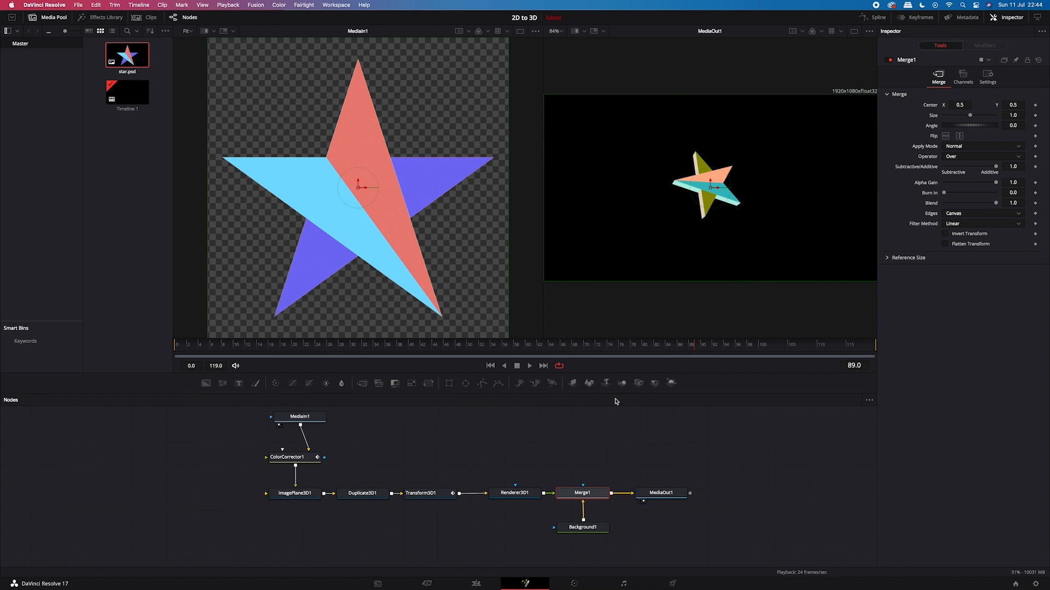
mouse_move(623, 503)
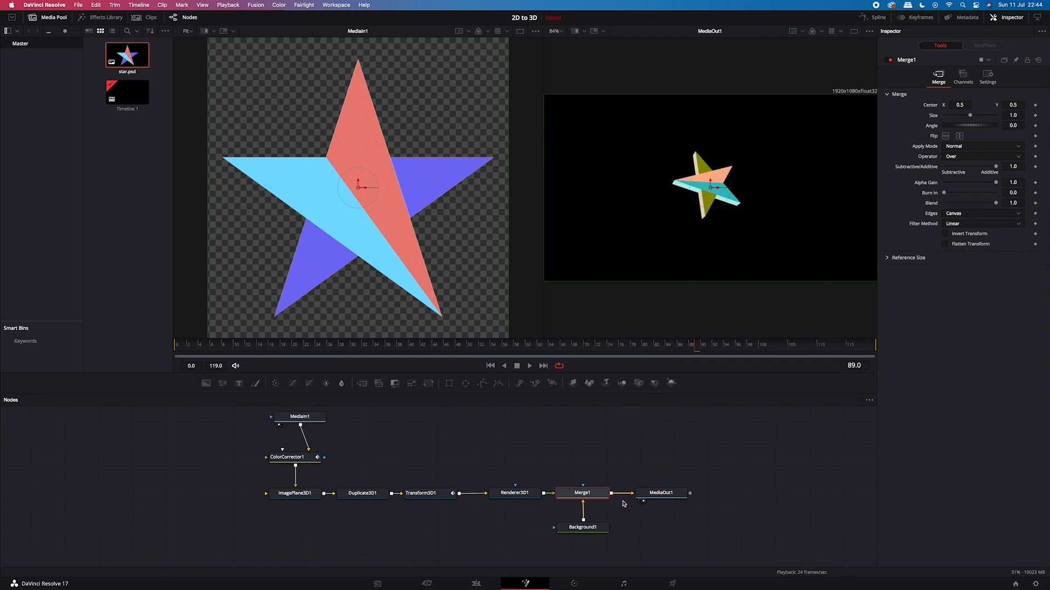
click(582, 527)
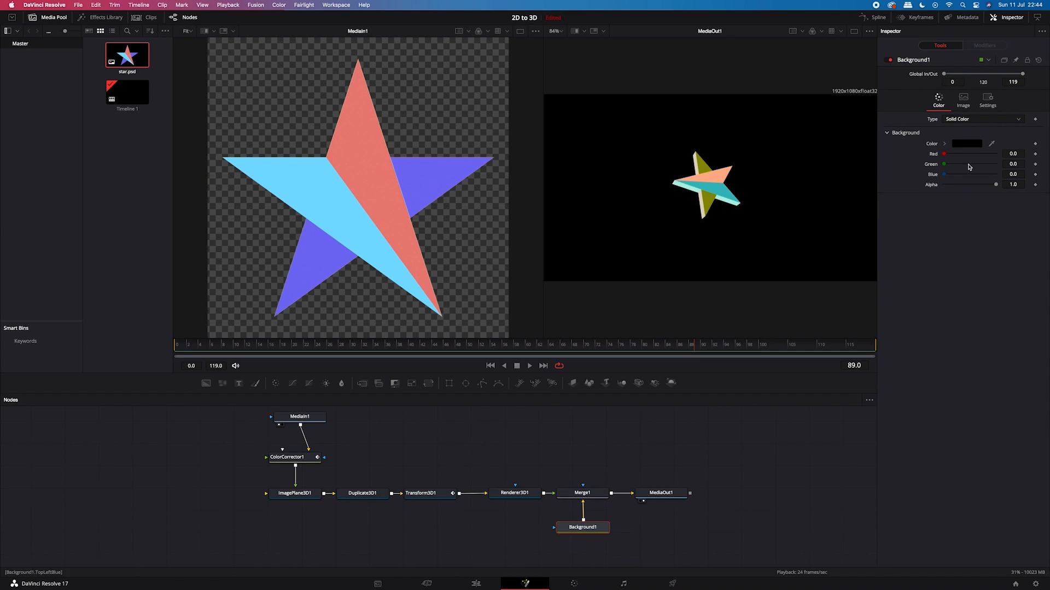
drag(944, 155, 954, 155)
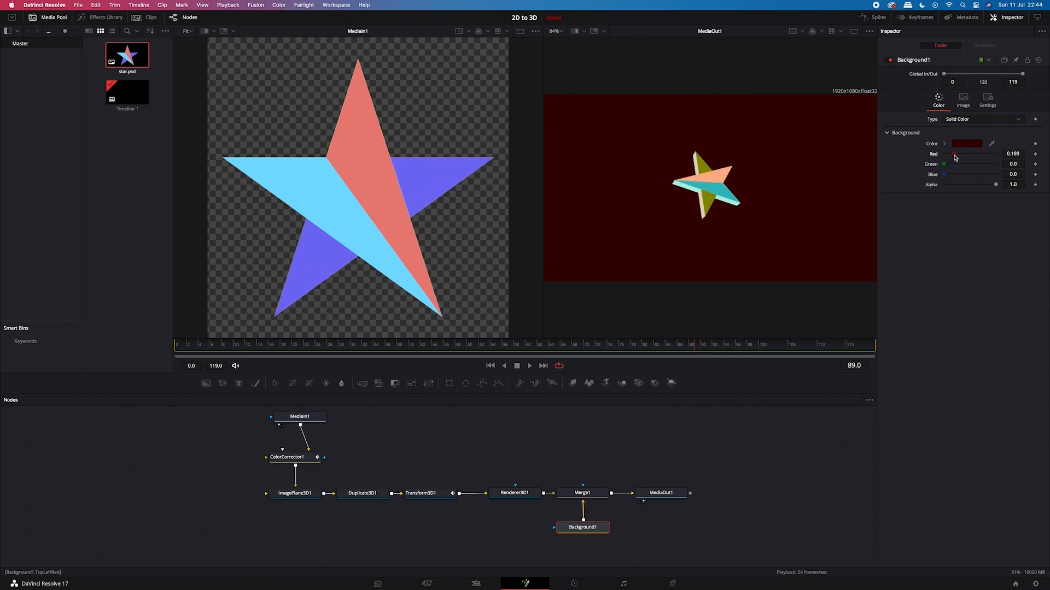
drag(954, 164, 971, 164)
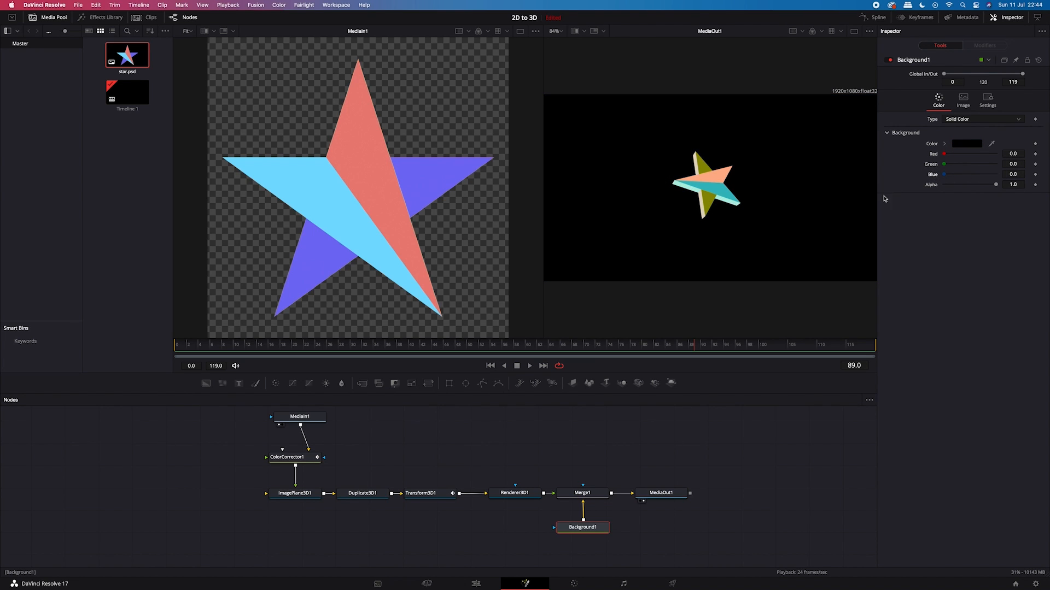
mouse_move(637, 405)
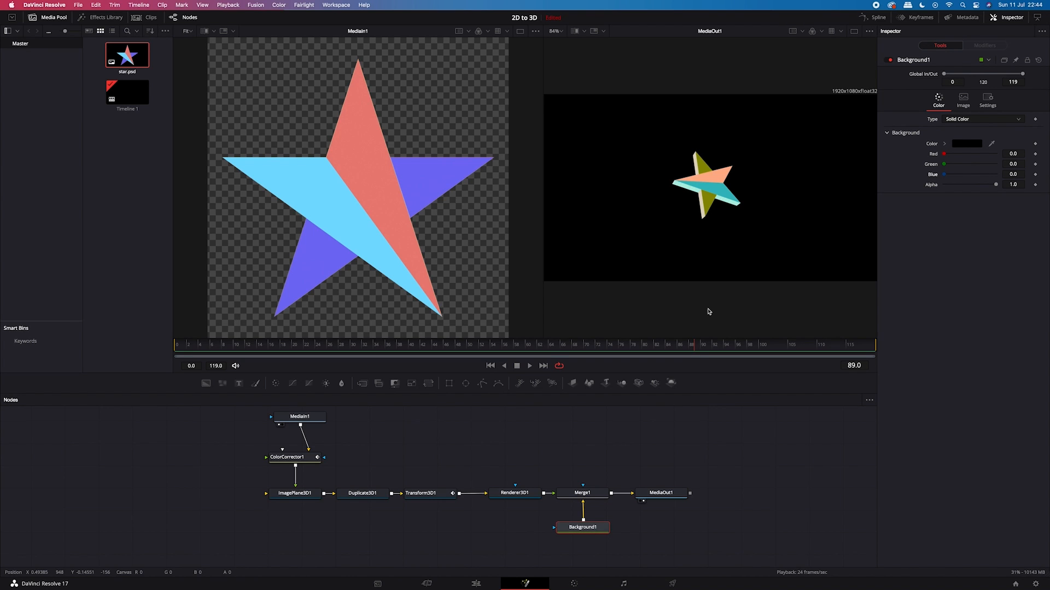
mouse_move(724, 207)
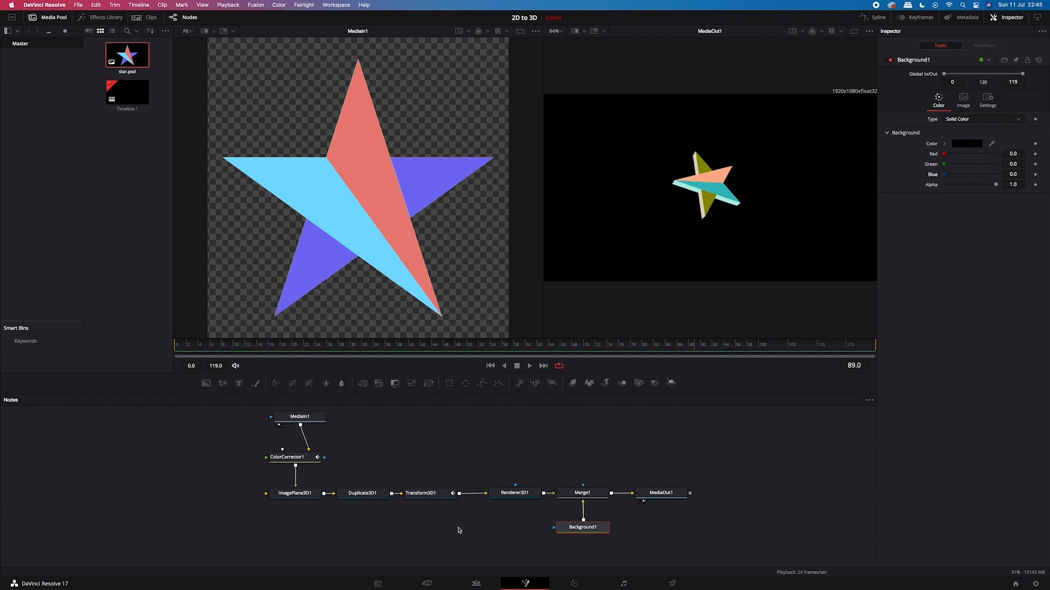
Shift the star nodes left and add a Duplicate 3D node after Transform3D1
click(425, 493)
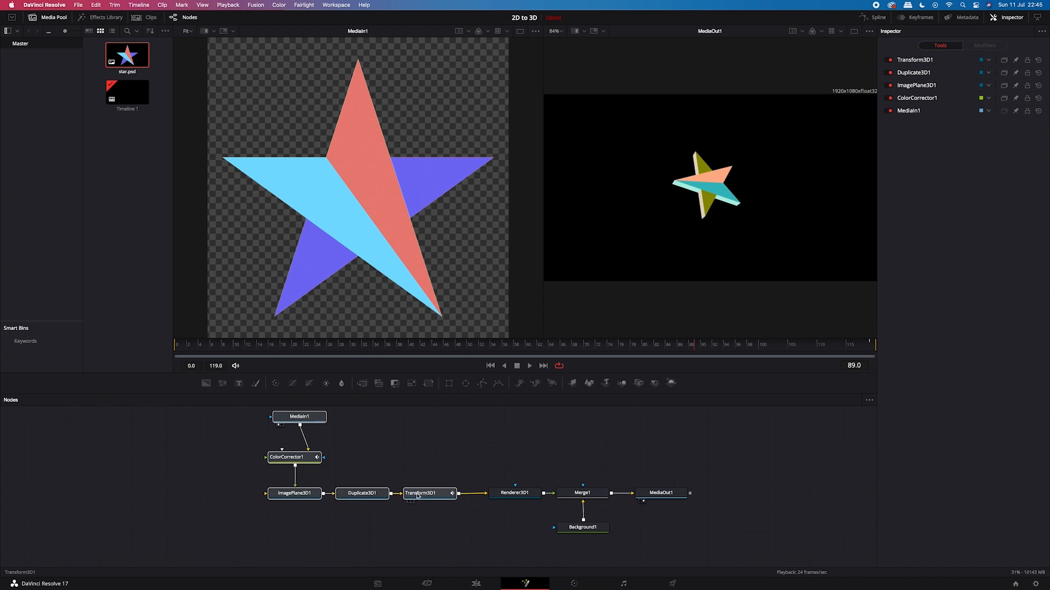
click(428, 493)
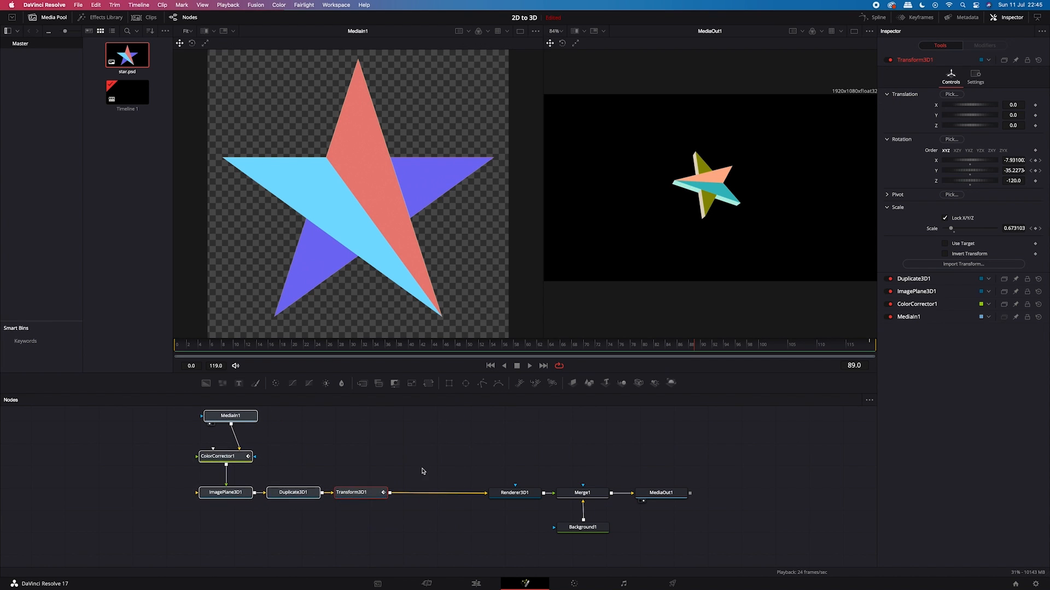
click(360, 493)
text(du)
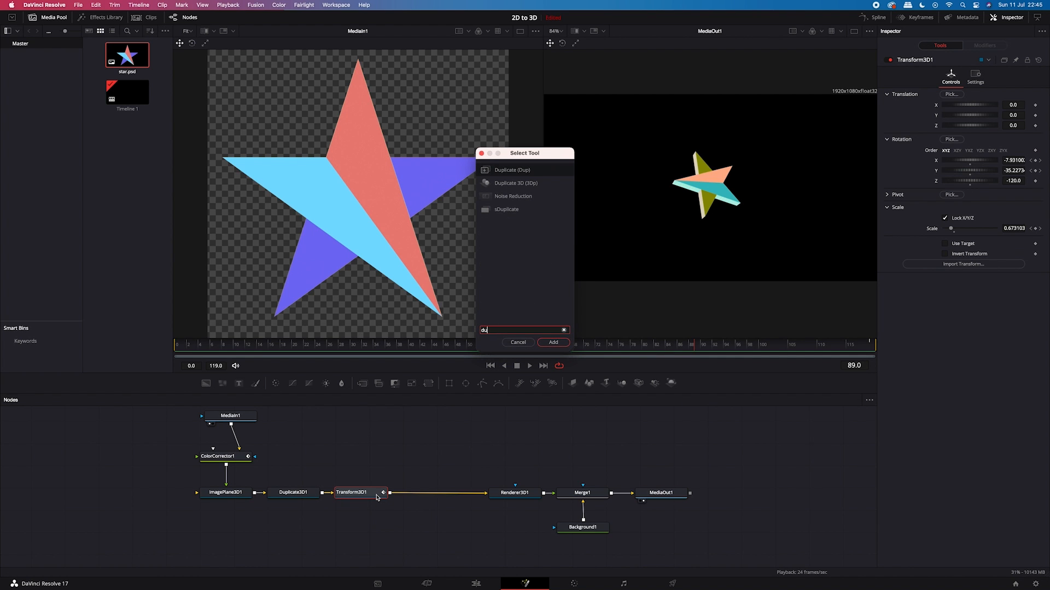
text(Duplicate 3D)
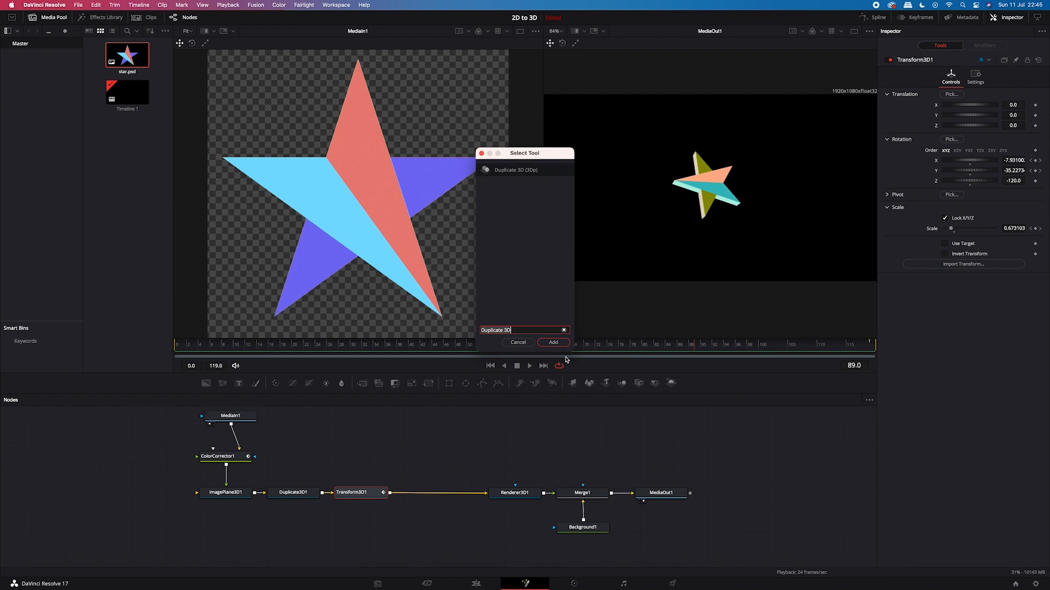
click(553, 343)
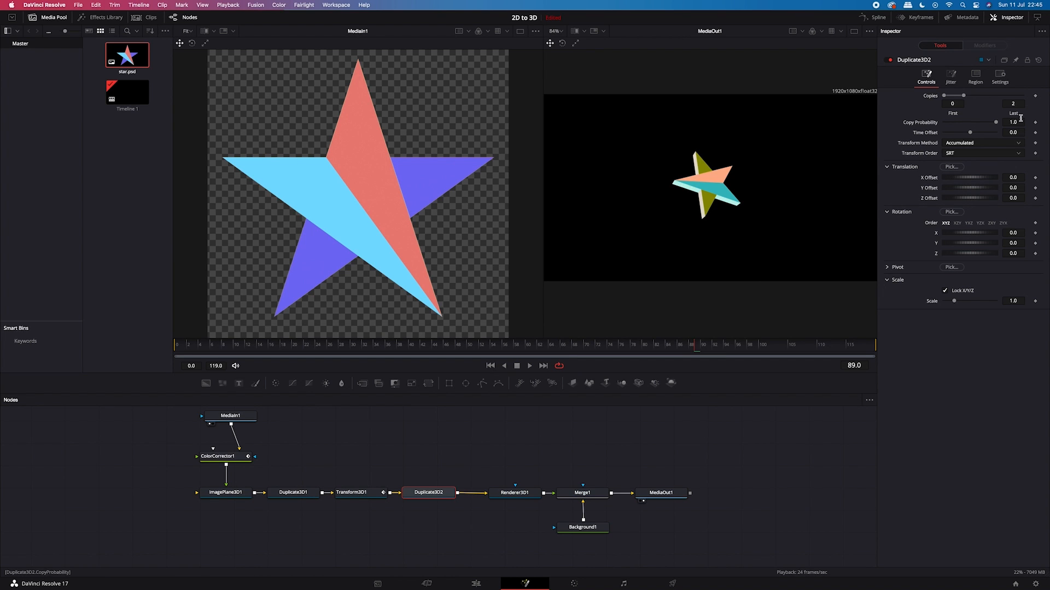
Set Duplicate3D2 to 5 copies and test its sideways offset
click(1012, 103)
text(5)
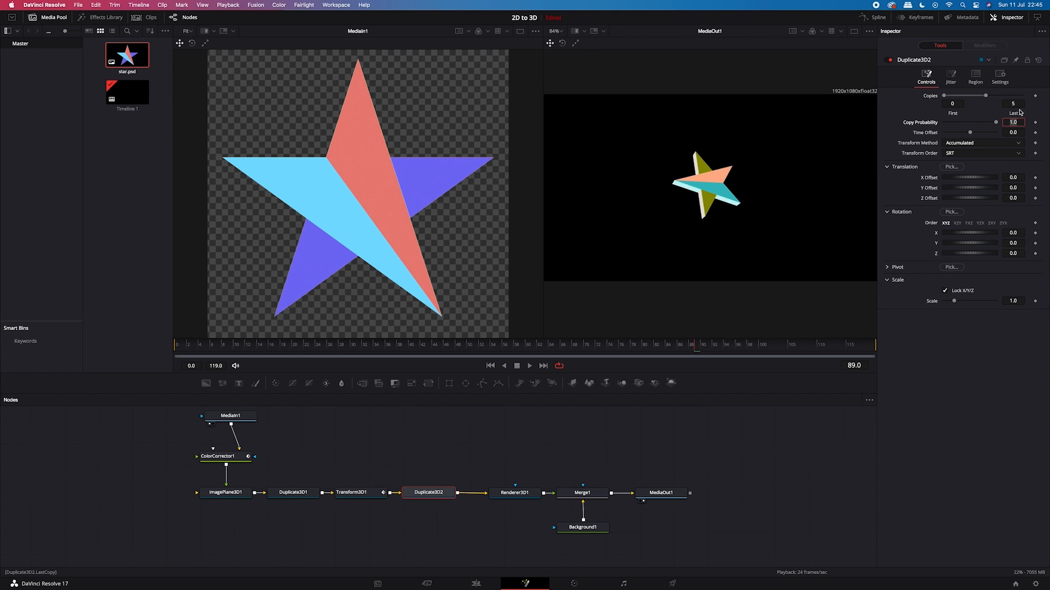
drag(964, 177, 981, 177)
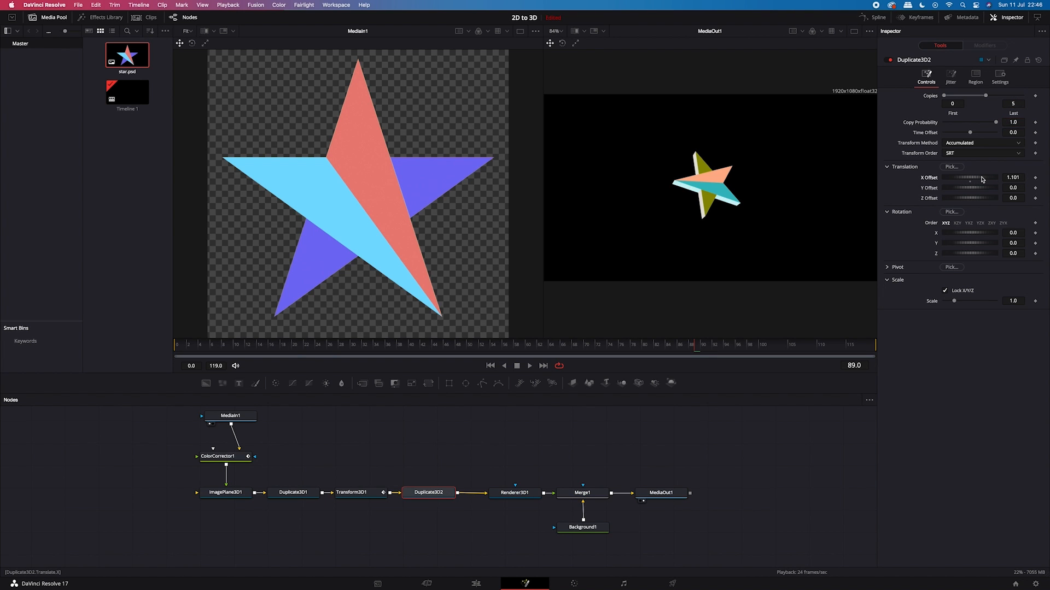
drag(984, 177, 967, 177)
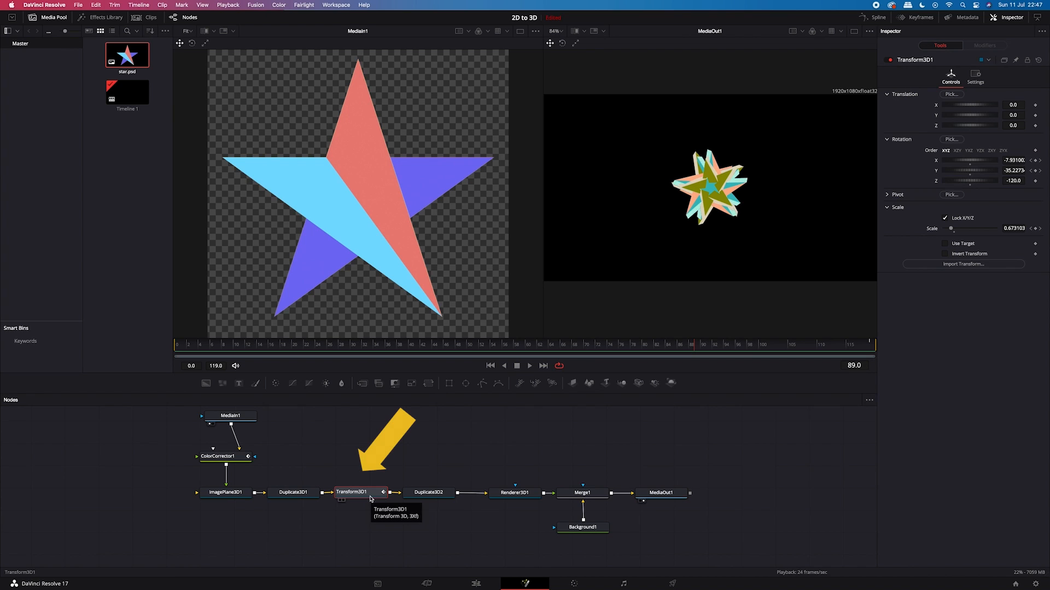
mouse_move(880, 248)
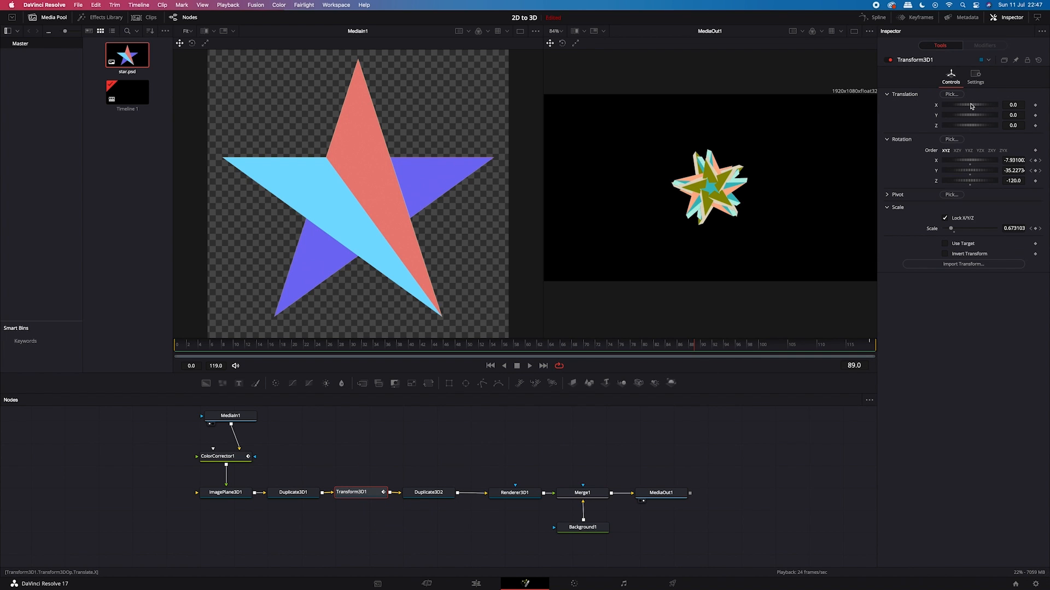
Set Transform3D1 translation to X 0.609, Y 0.435, Z about -0.58
drag(967, 105, 980, 105)
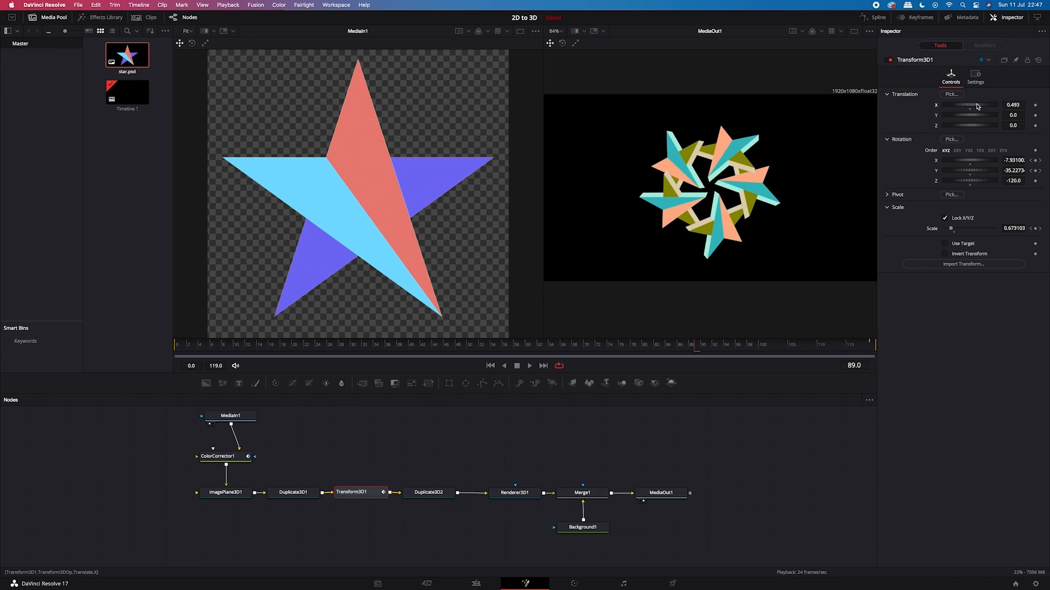
drag(963, 105, 971, 105)
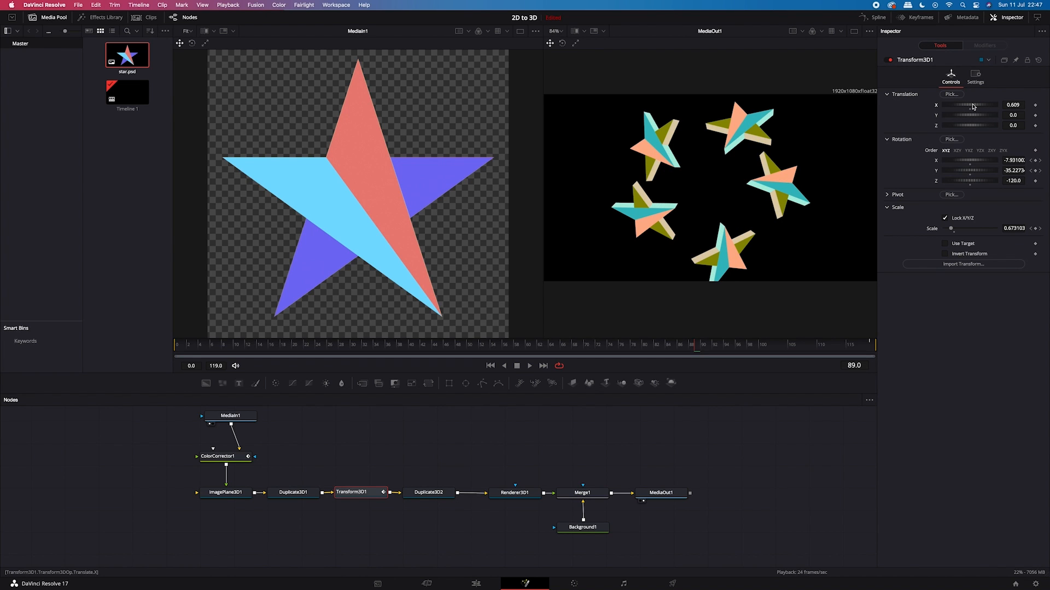
drag(967, 116, 972, 115)
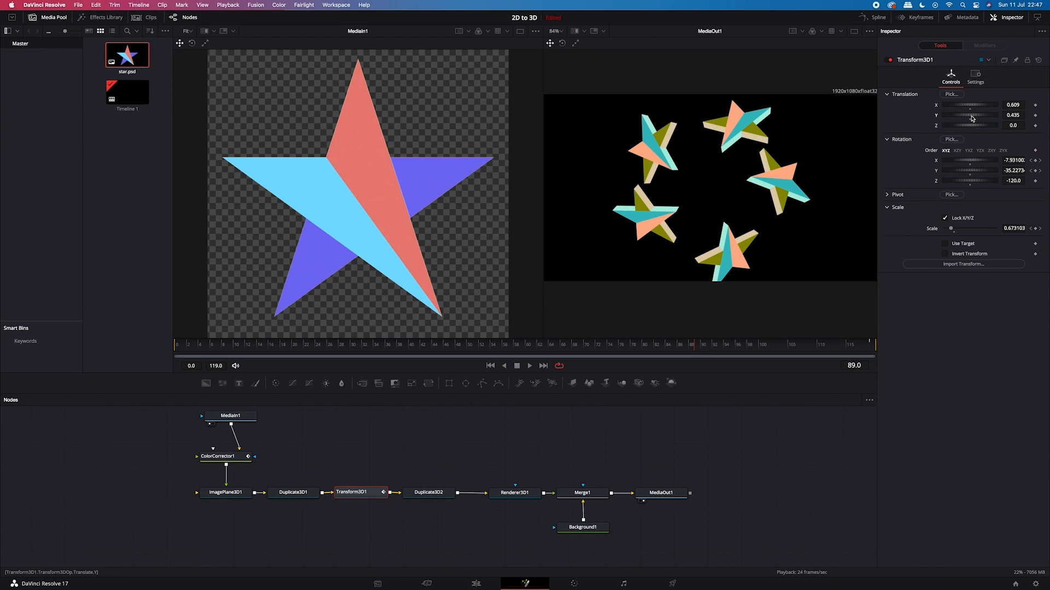
drag(964, 125, 977, 125)
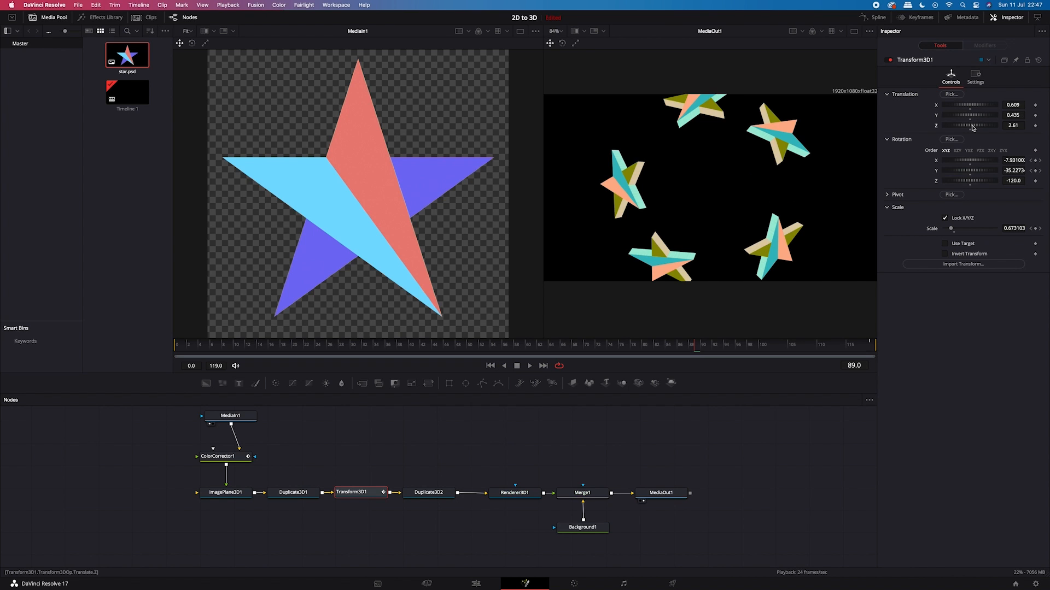
drag(984, 125, 967, 125)
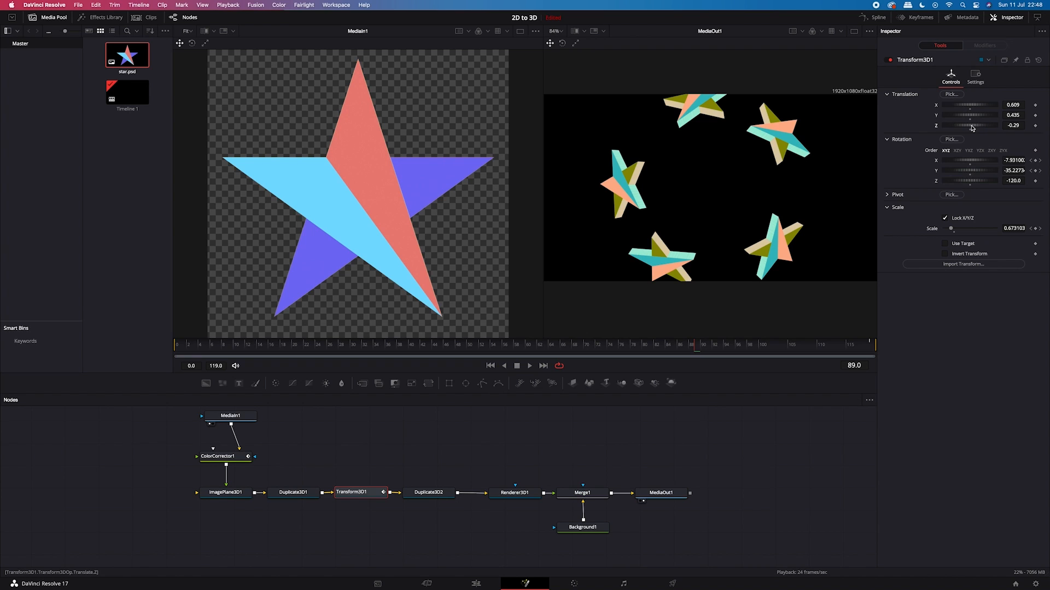
drag(971, 126, 967, 125)
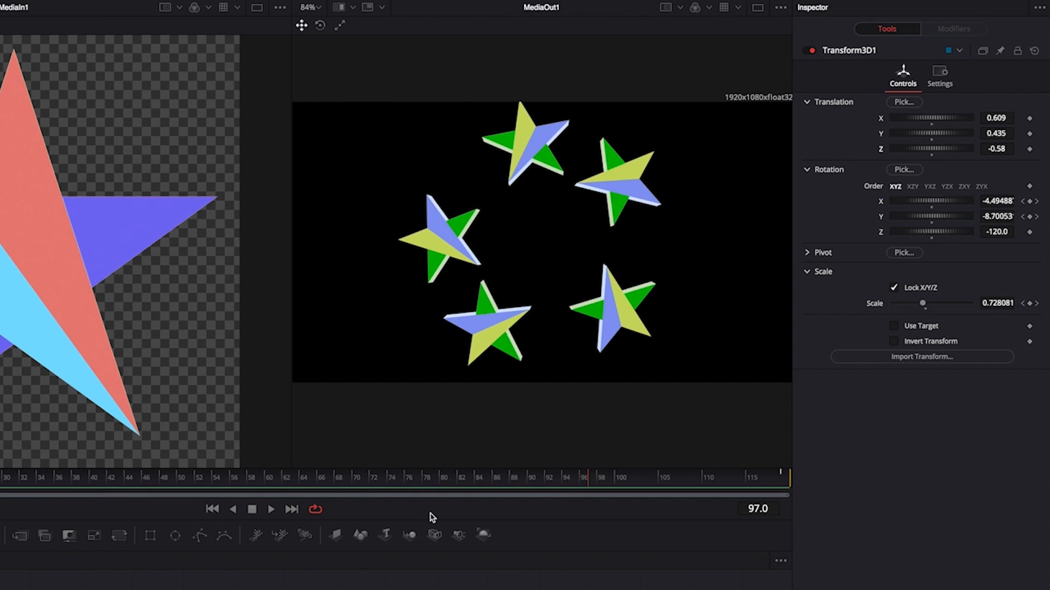
mouse_move(617, 304)
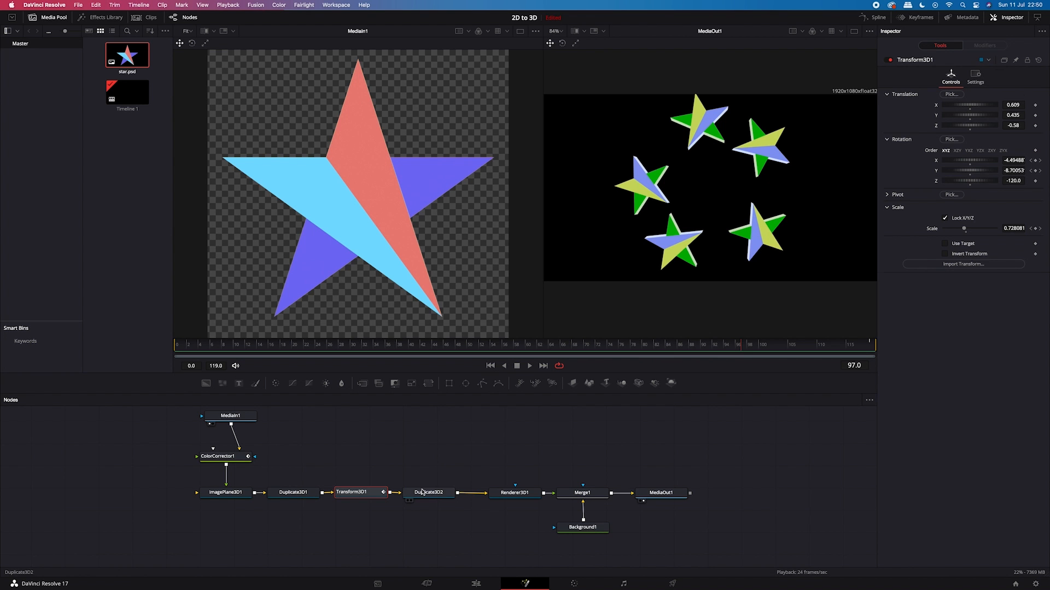
Raise Duplicate3D2's Rotation Z from 140 to 145.2
click(429, 492)
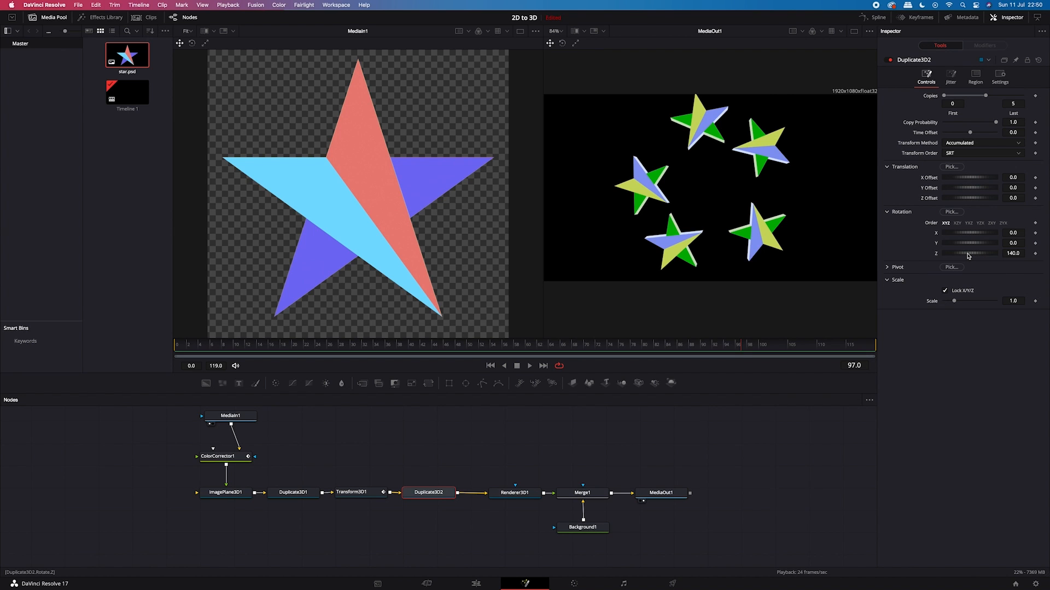
drag(964, 254, 969, 253)
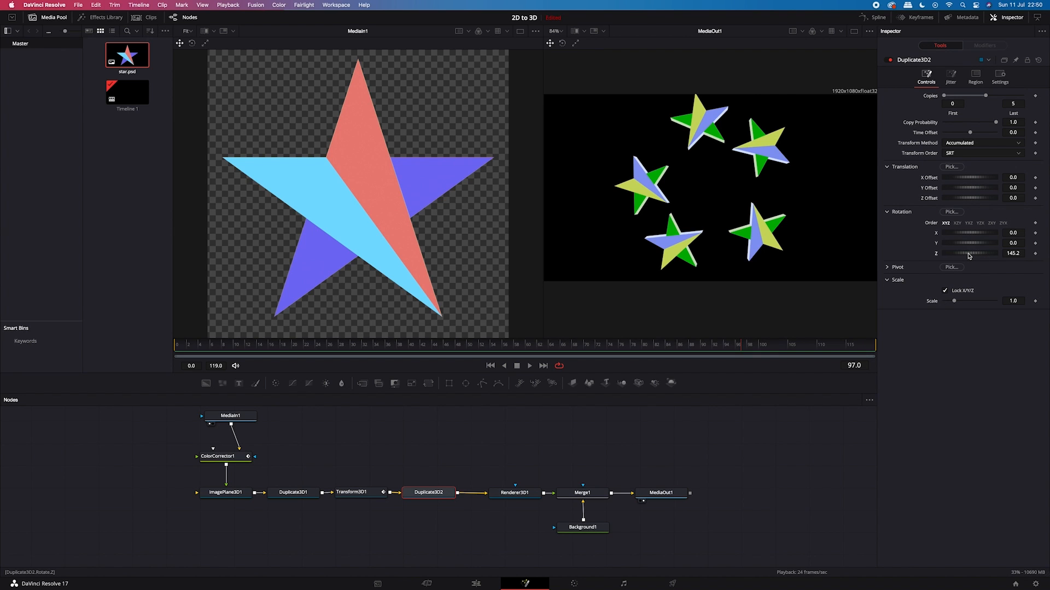